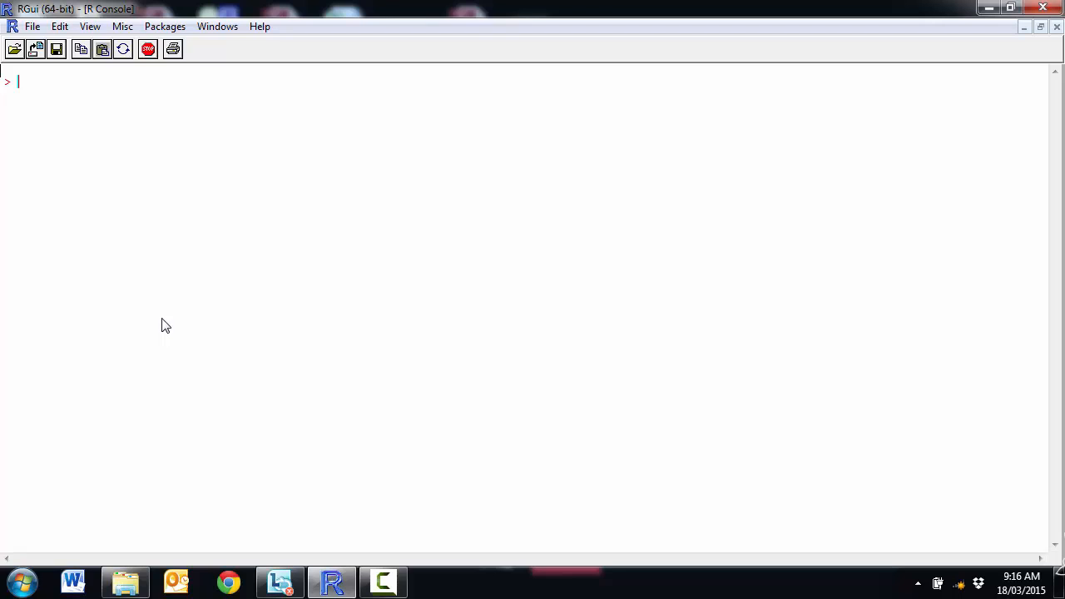
Load the built-in cars dataset and preview its first six rows with head(cars)
type("data")
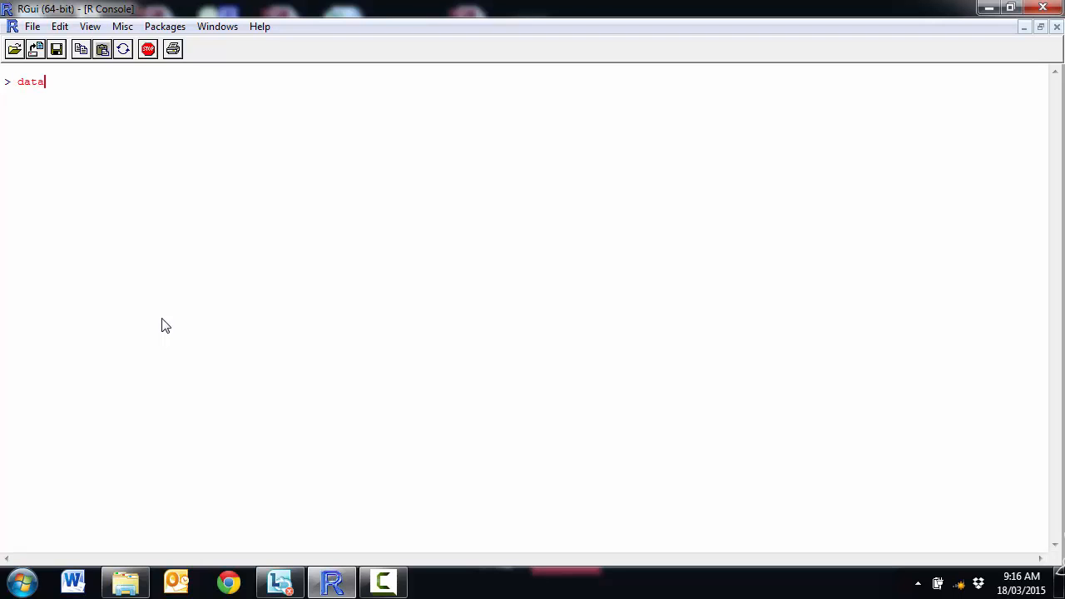
type("(cars)")
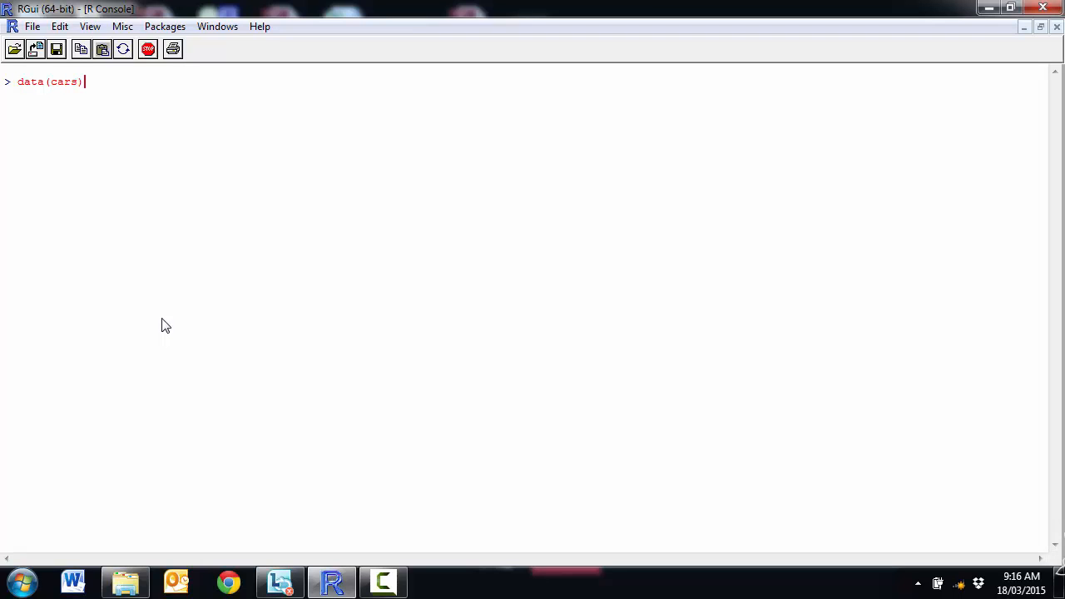
type("head(car")
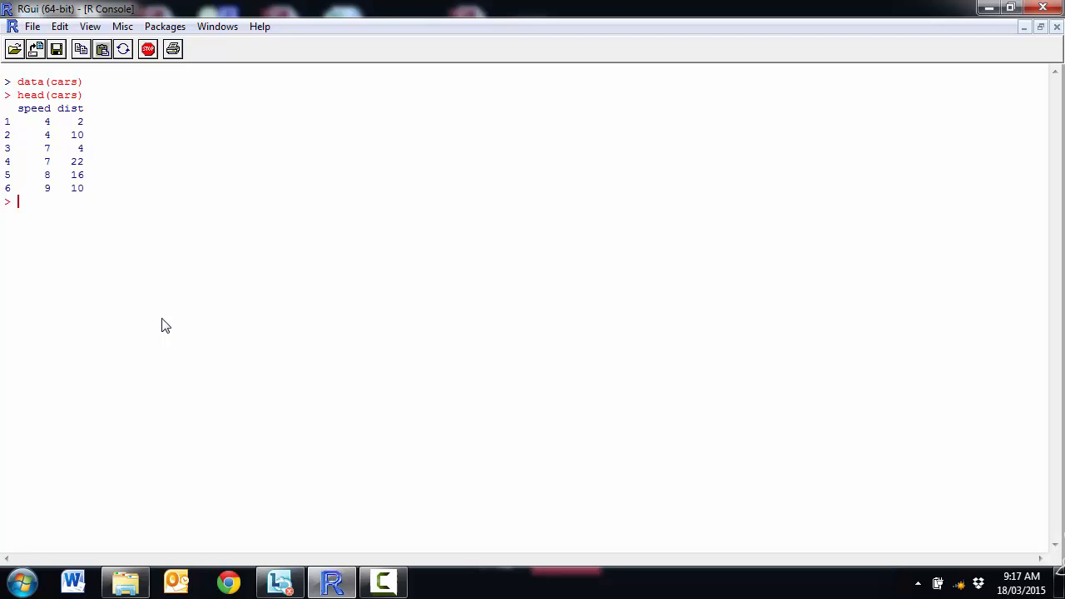
Enter a one-sample t-test of cars$speed against a mean of 15
type("t.test(")
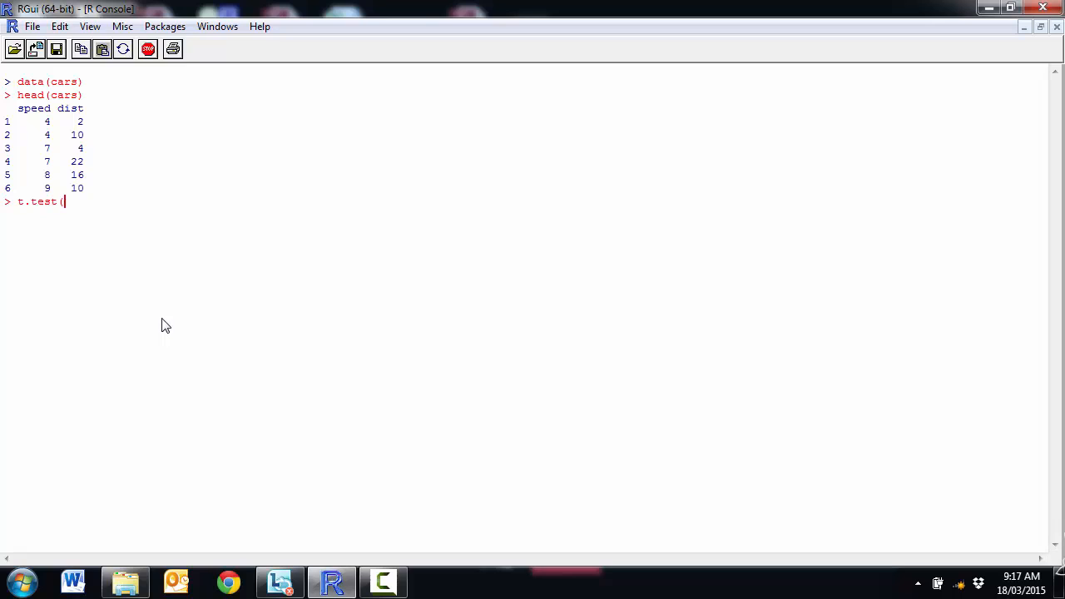
type("cars$sp")
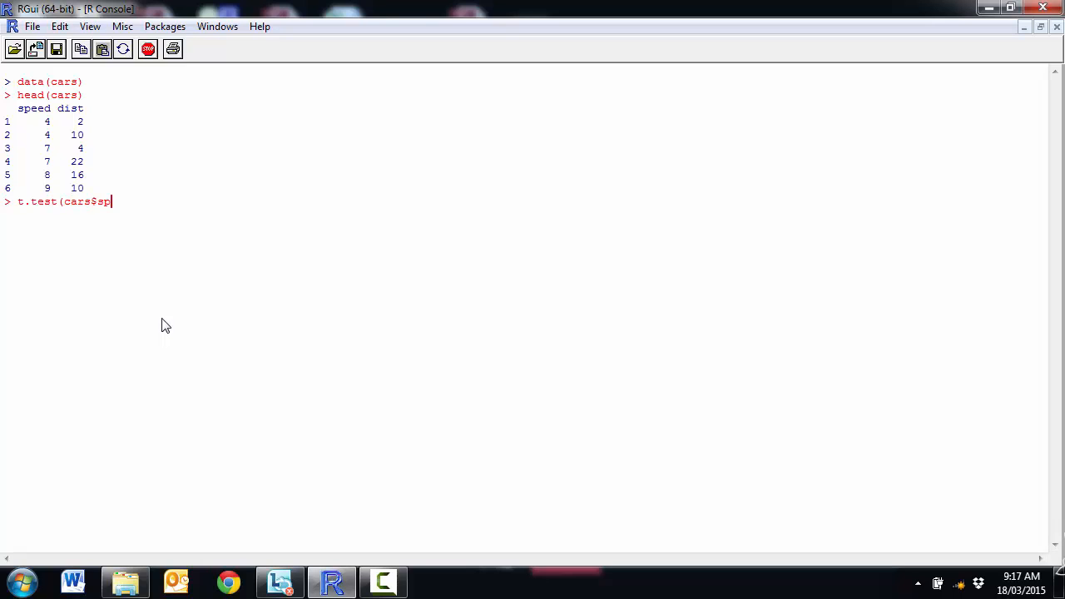
type("eed,")
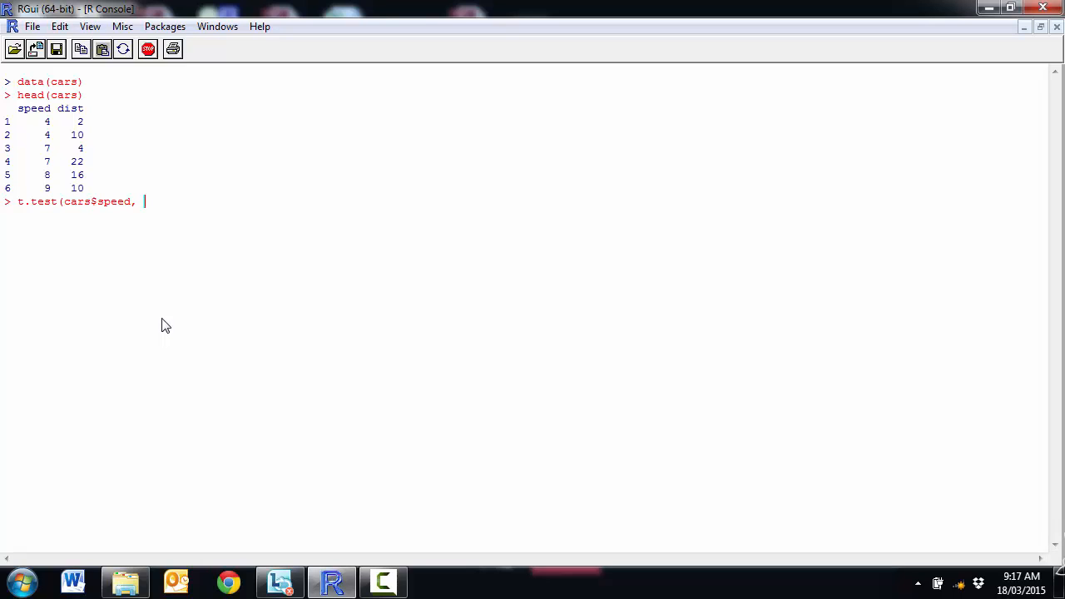
type("mu=15")
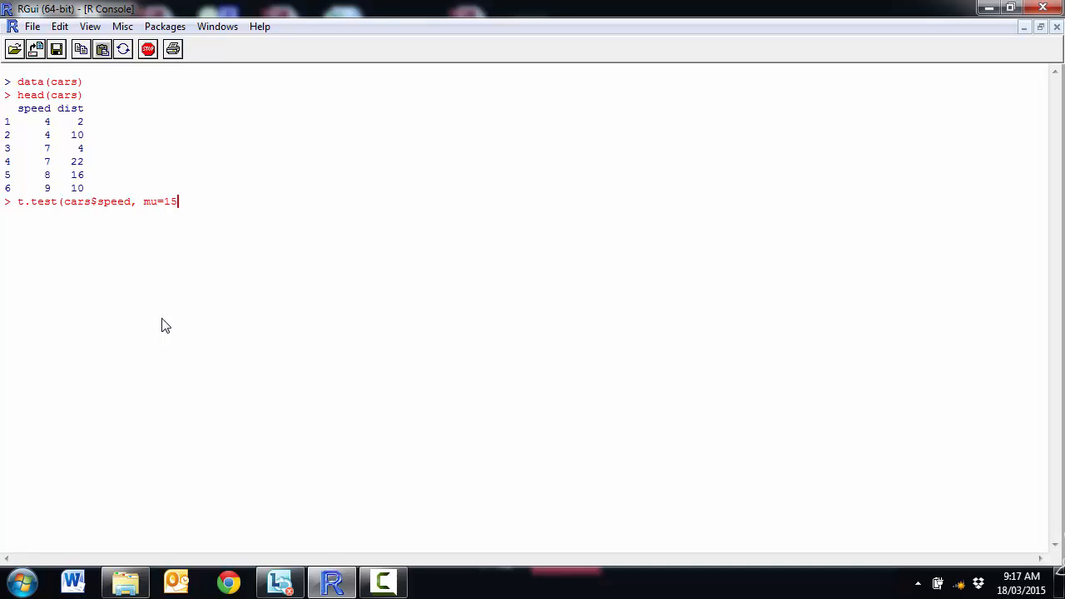
type(")")
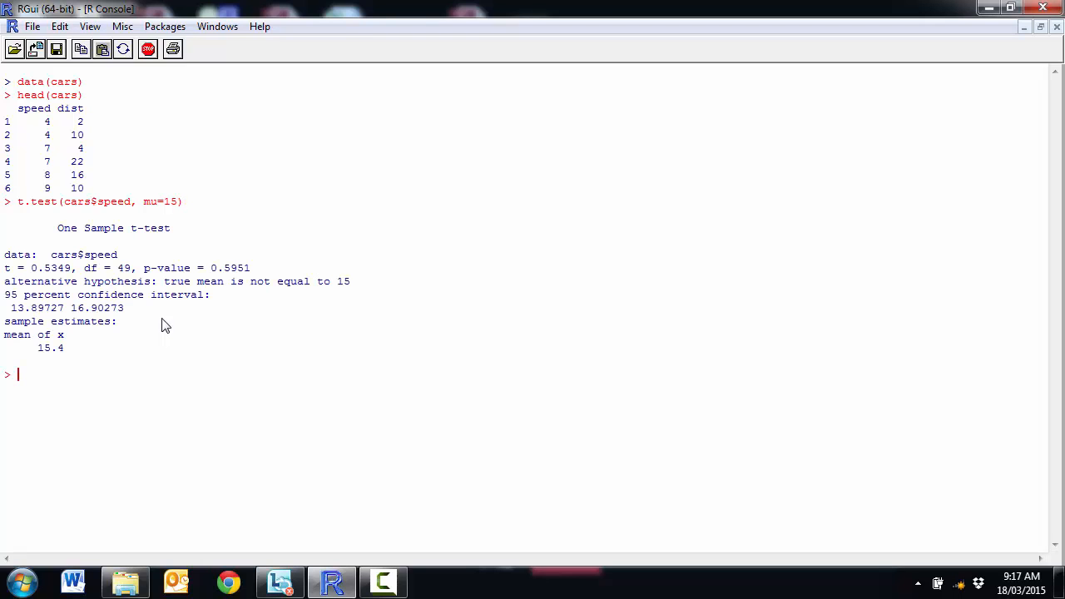
mouse_move(74, 290)
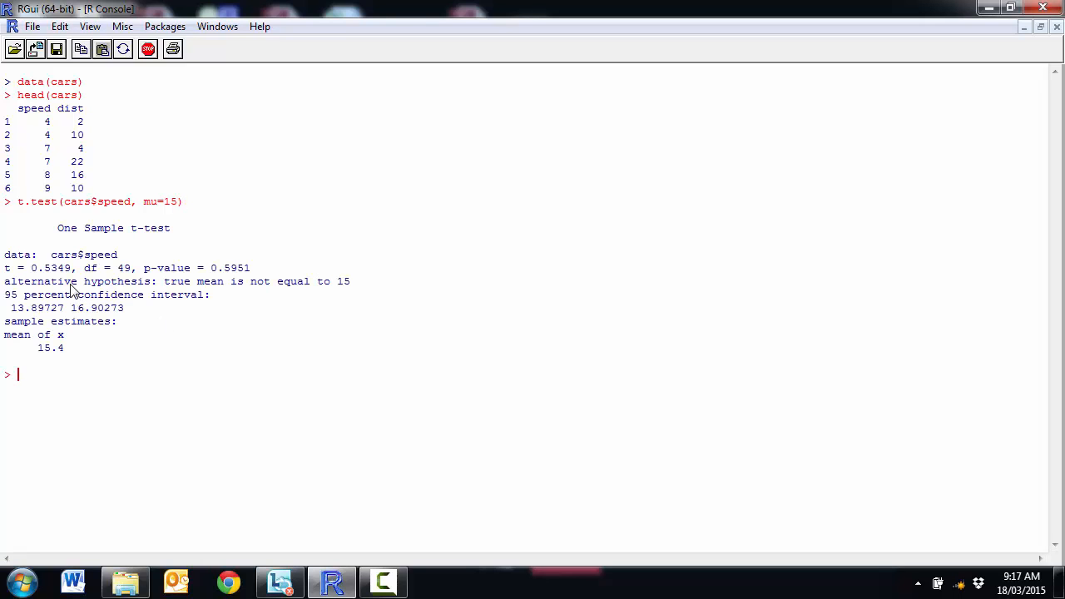
mouse_move(74, 271)
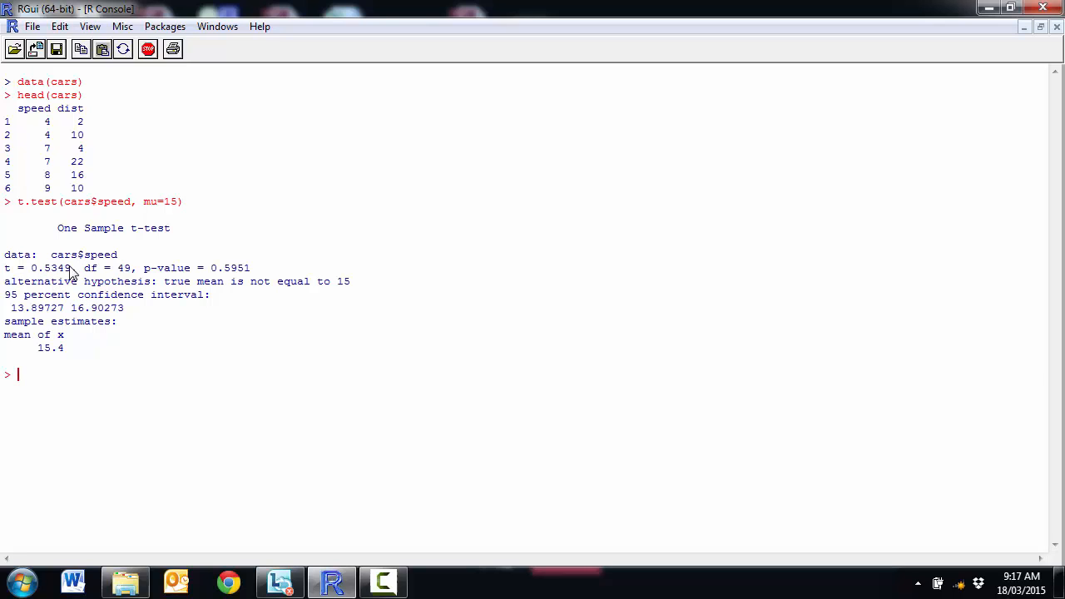
mouse_move(208, 273)
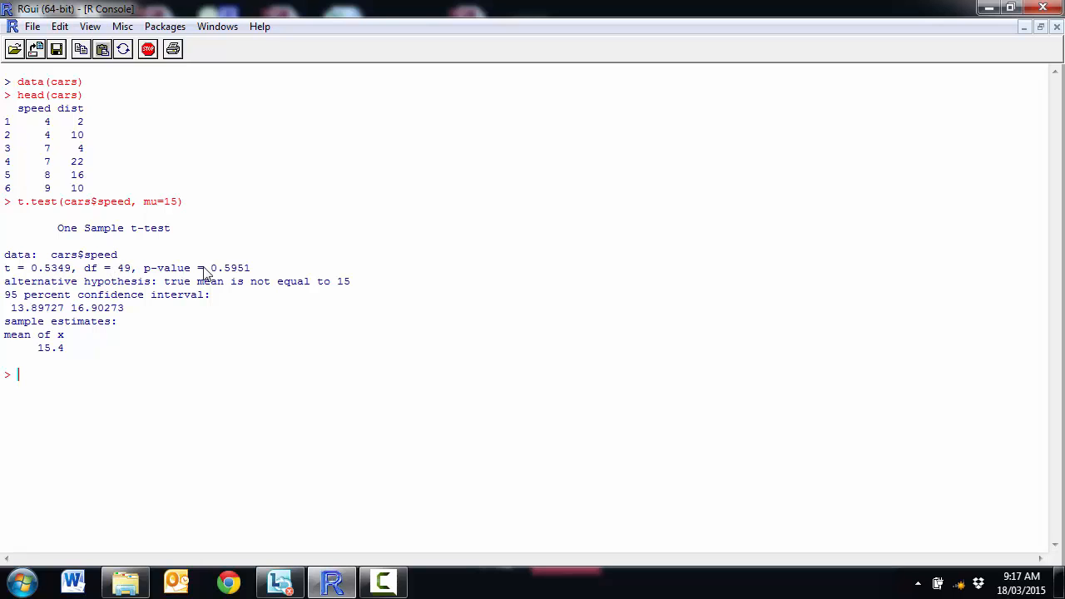
mouse_move(220, 281)
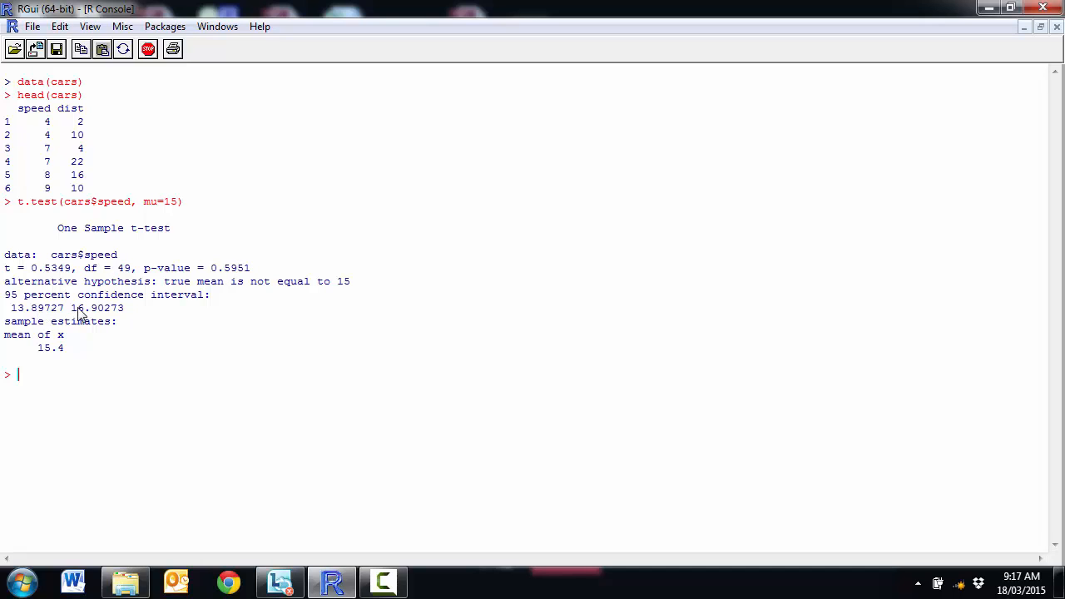
mouse_move(48, 348)
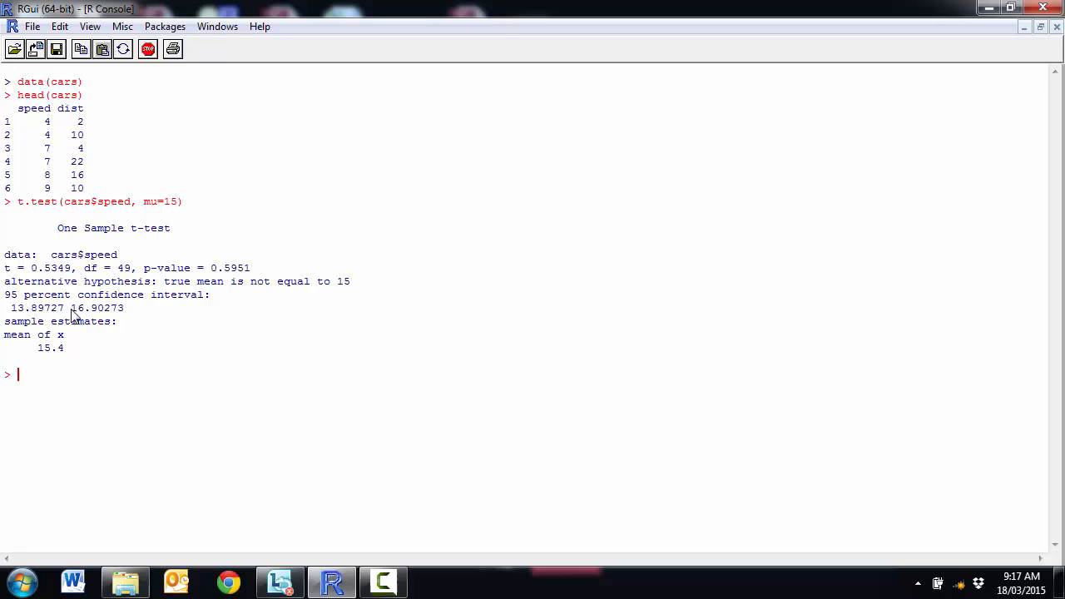
mouse_move(89, 323)
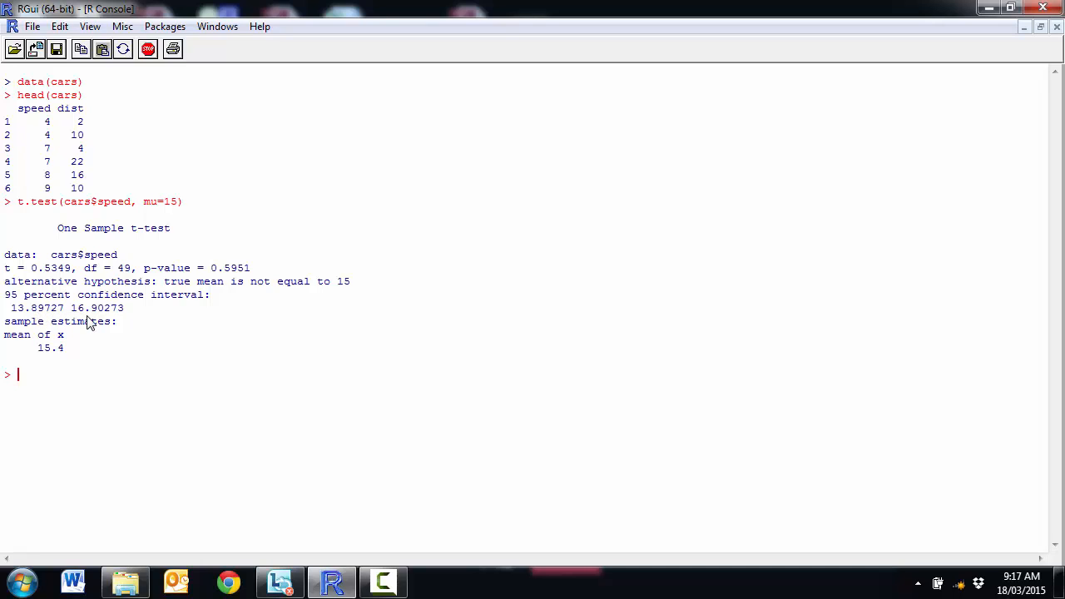
mouse_move(239, 301)
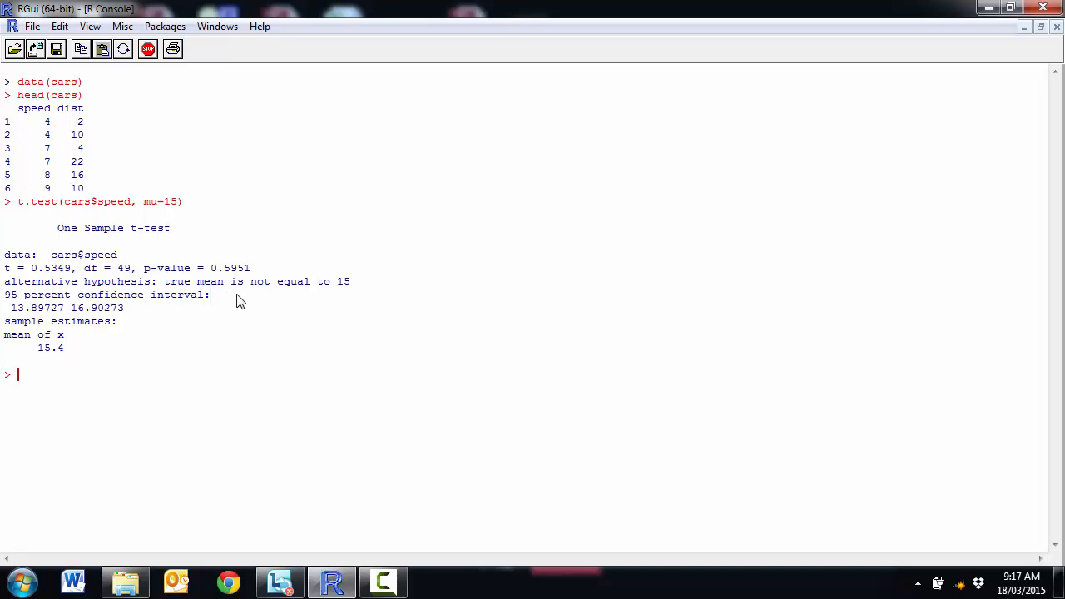
mouse_move(64, 380)
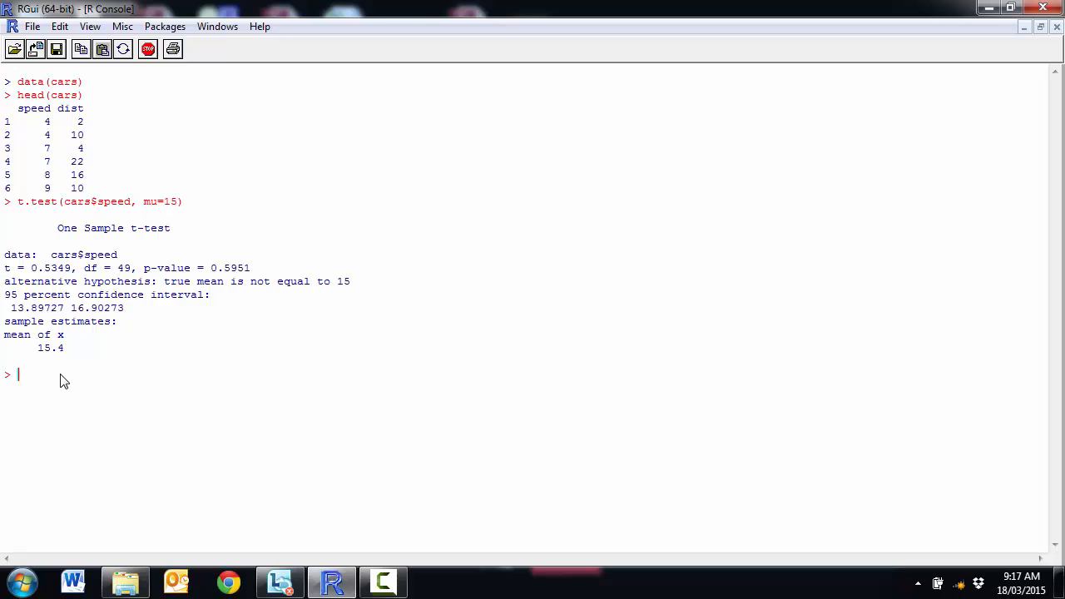
Create scores as 50 random normal values with mean 20 and sd 5
type("scores")
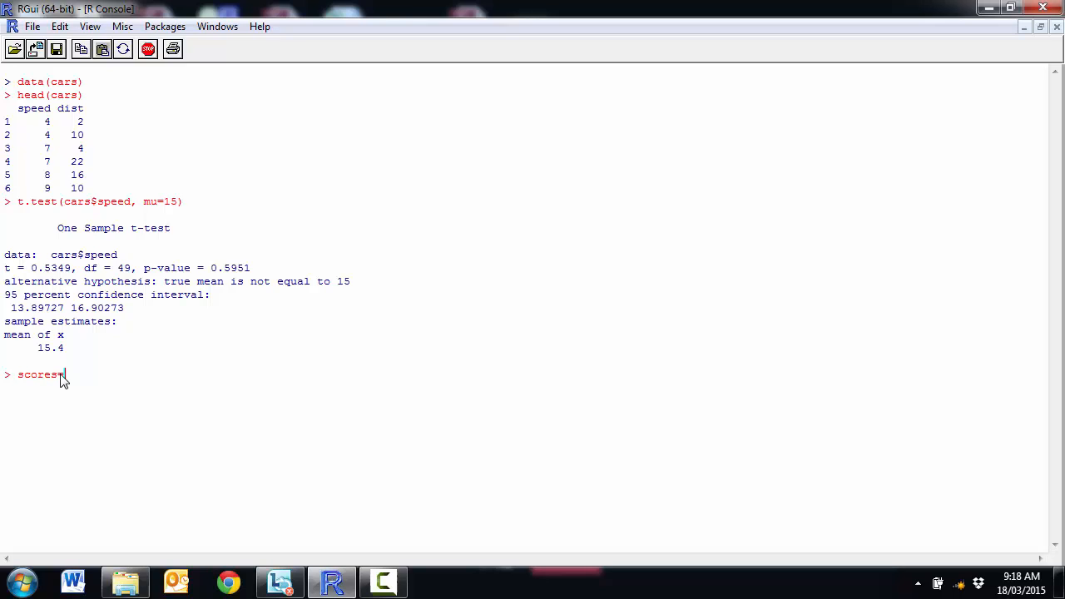
type("=rnorm")
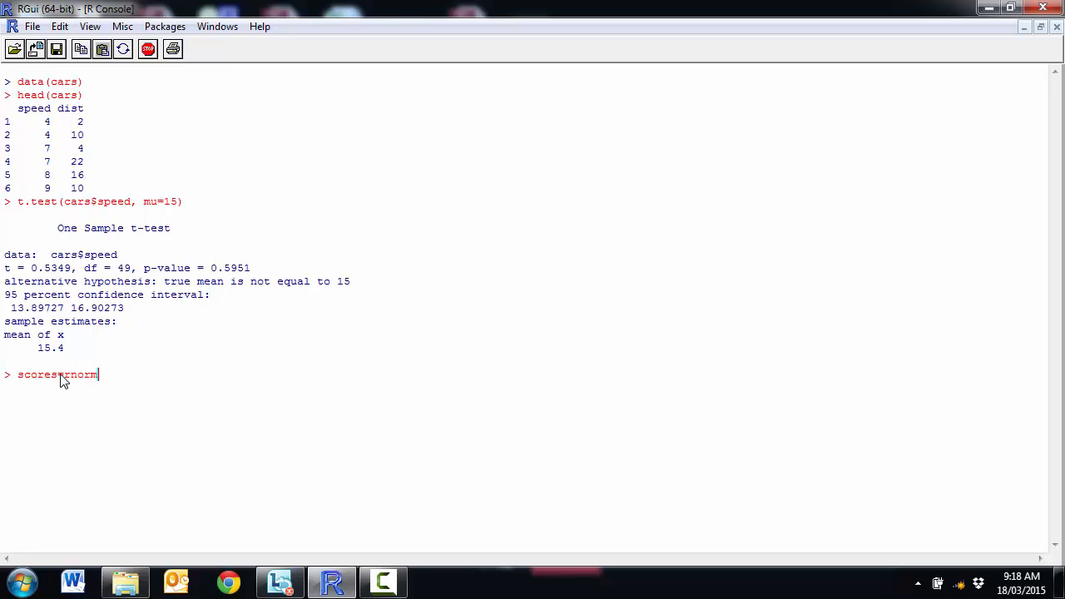
type("(50")
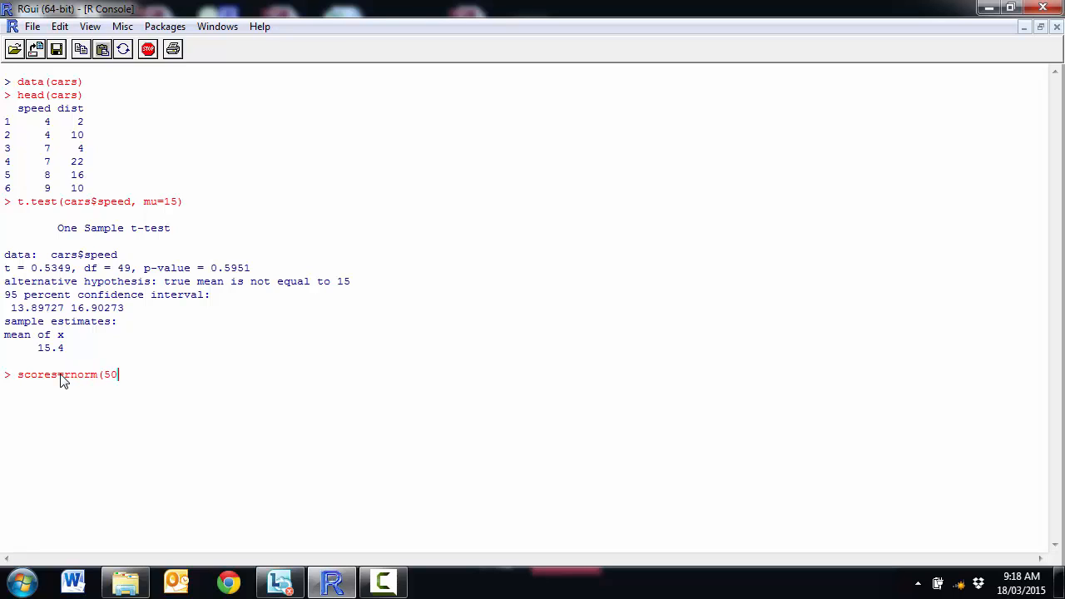
type(",20,5)")
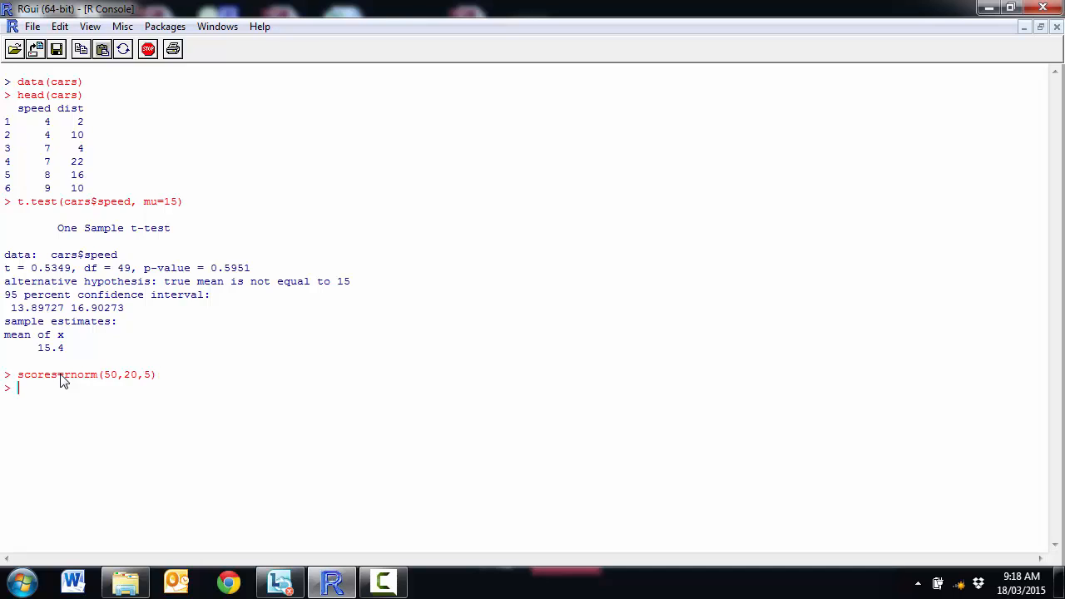
Define sex as 25 "Male" and 25 "Female" entries and begin boxplot(scores~sex)
type("sex=rep")
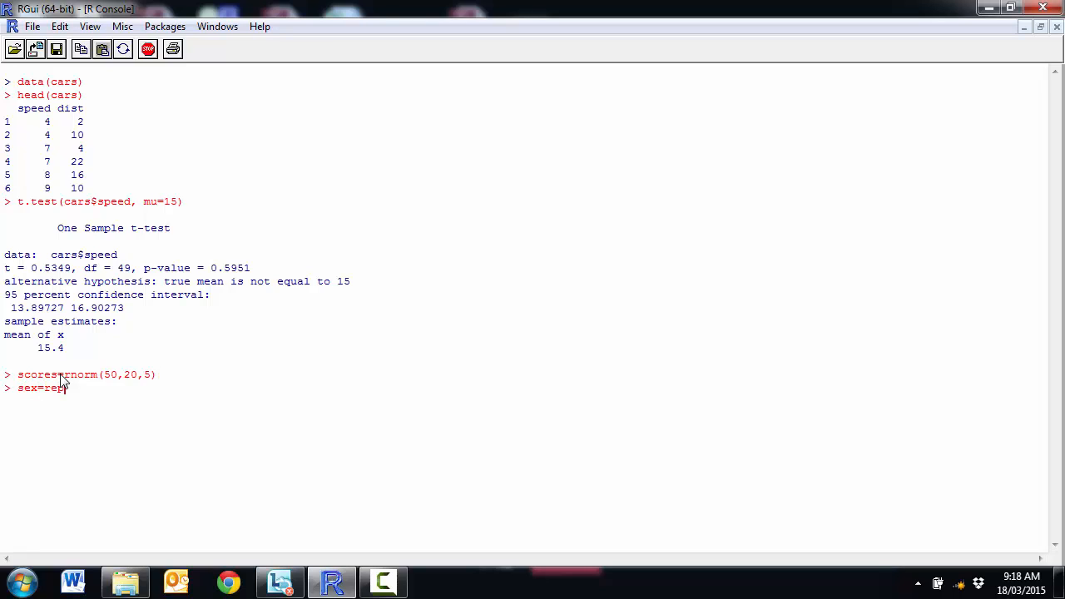
type("c")
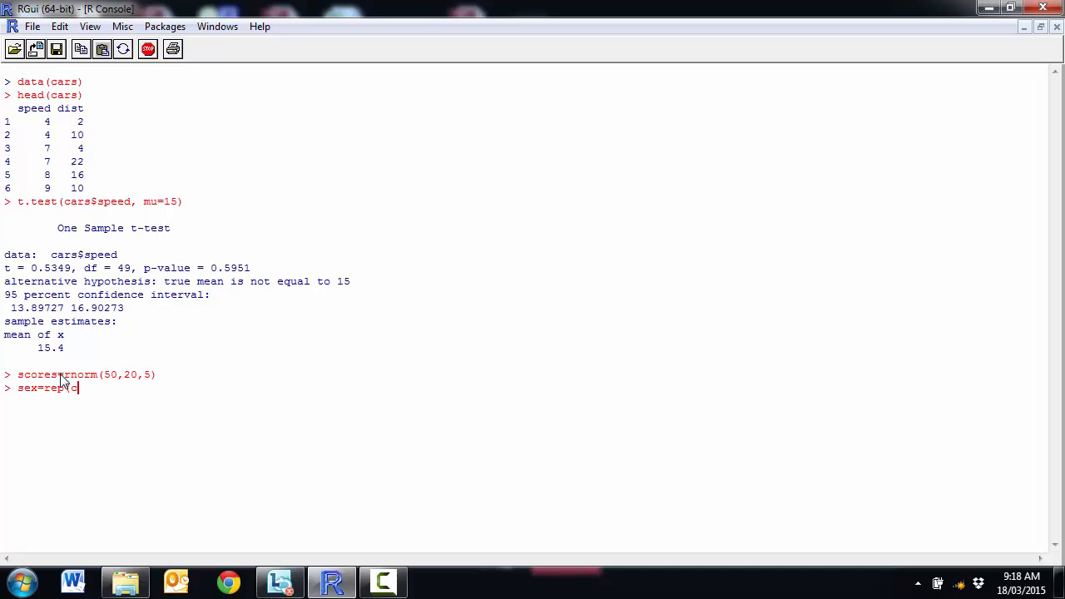
type("(\"Male")
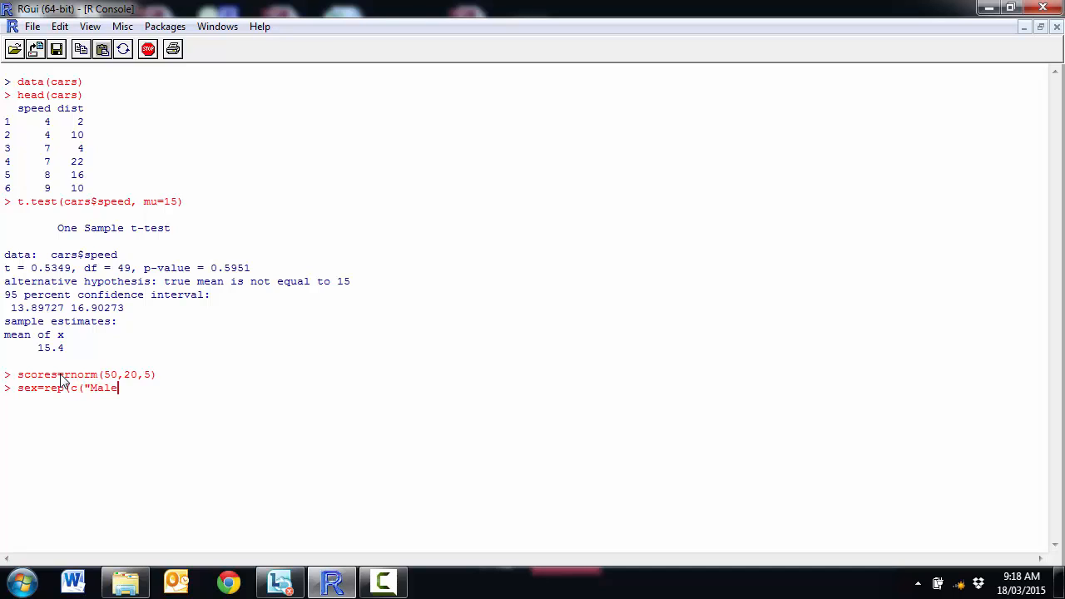
type(",\"")
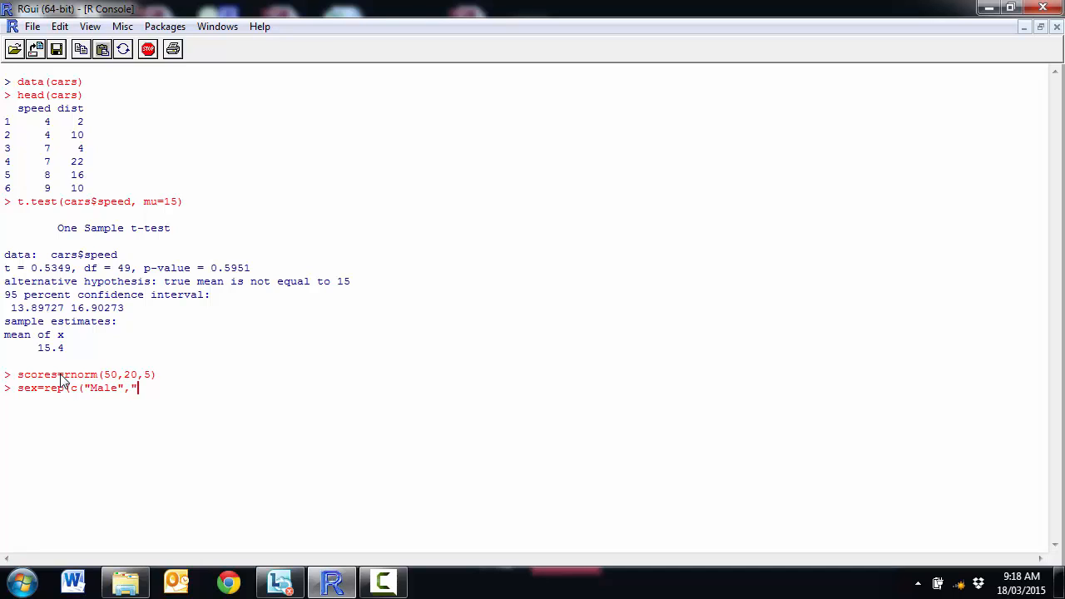
type("Female\")")
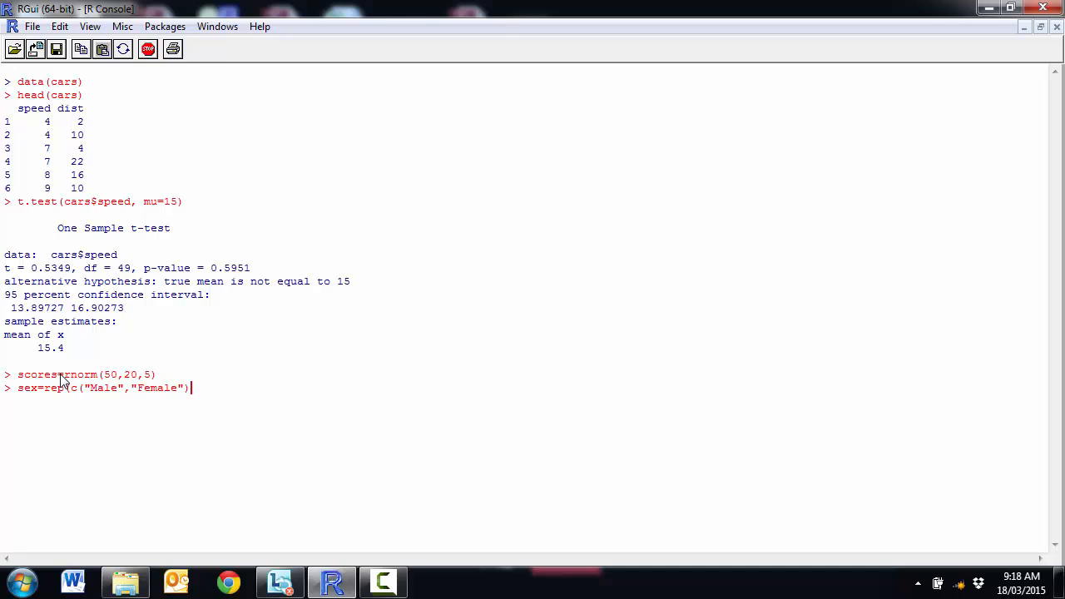
type(",c(25,25))")
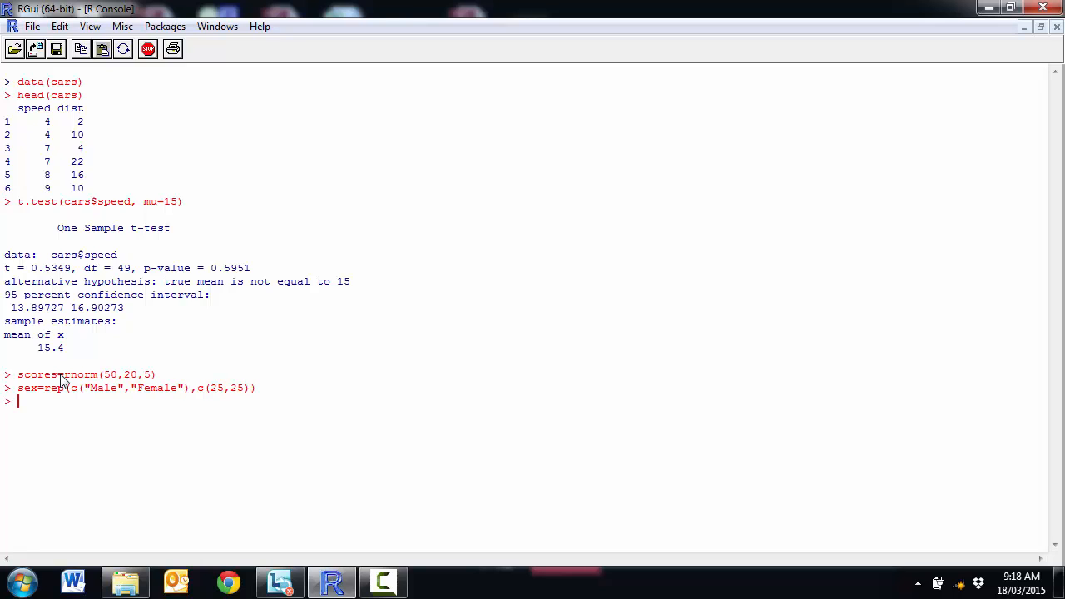
type("boxplo")
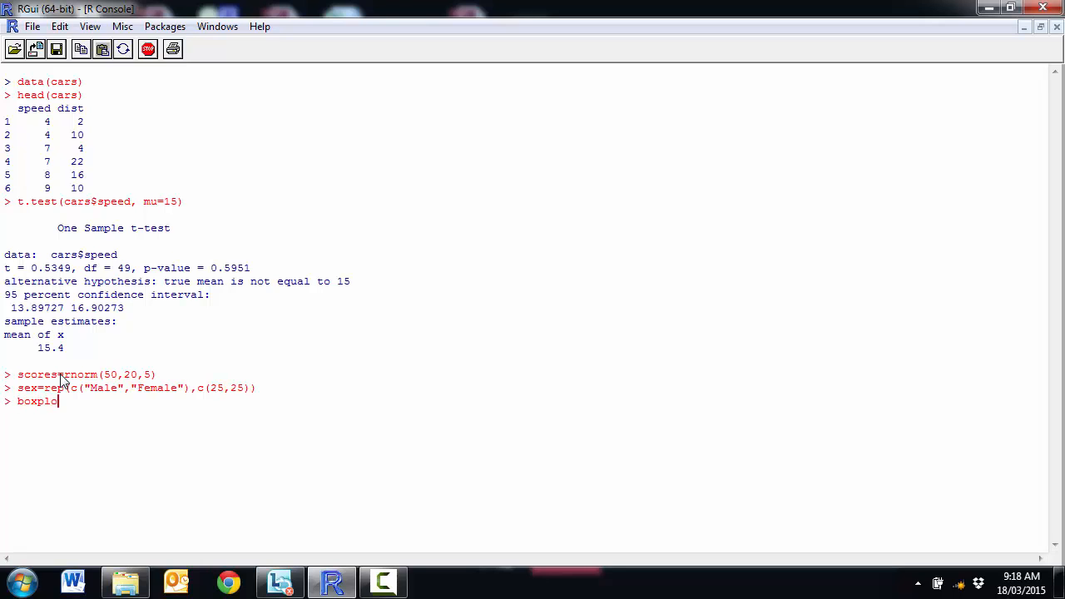
type("t(scores")
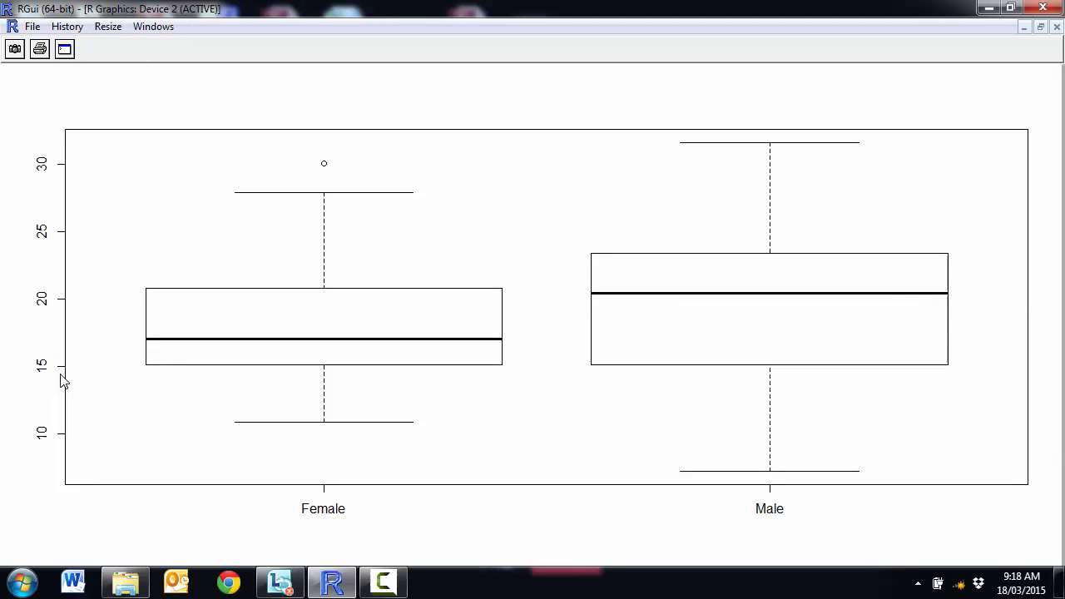
mouse_move(513, 301)
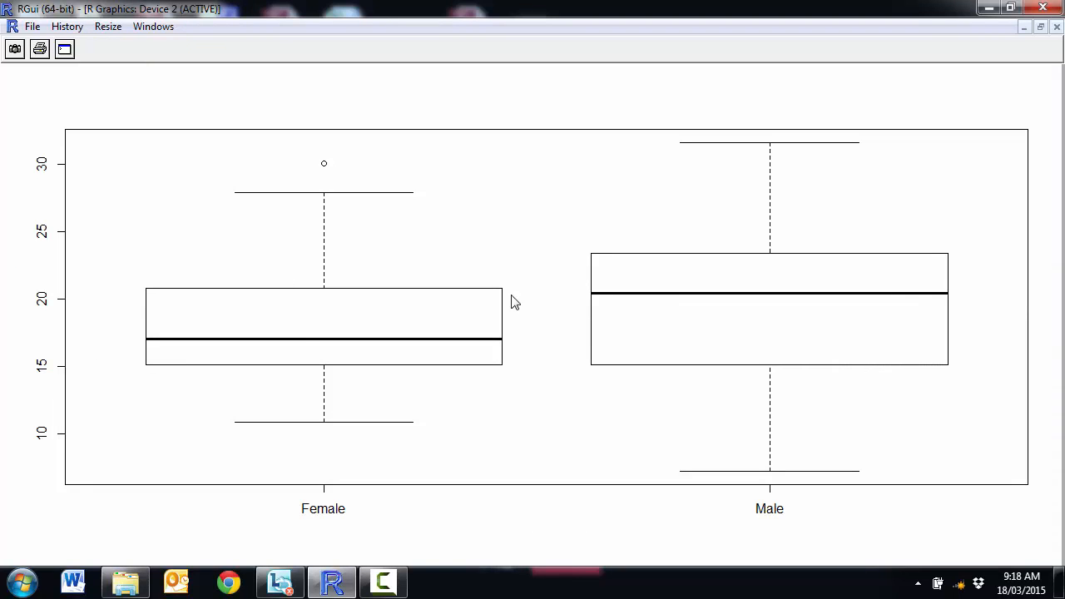
mouse_move(602, 292)
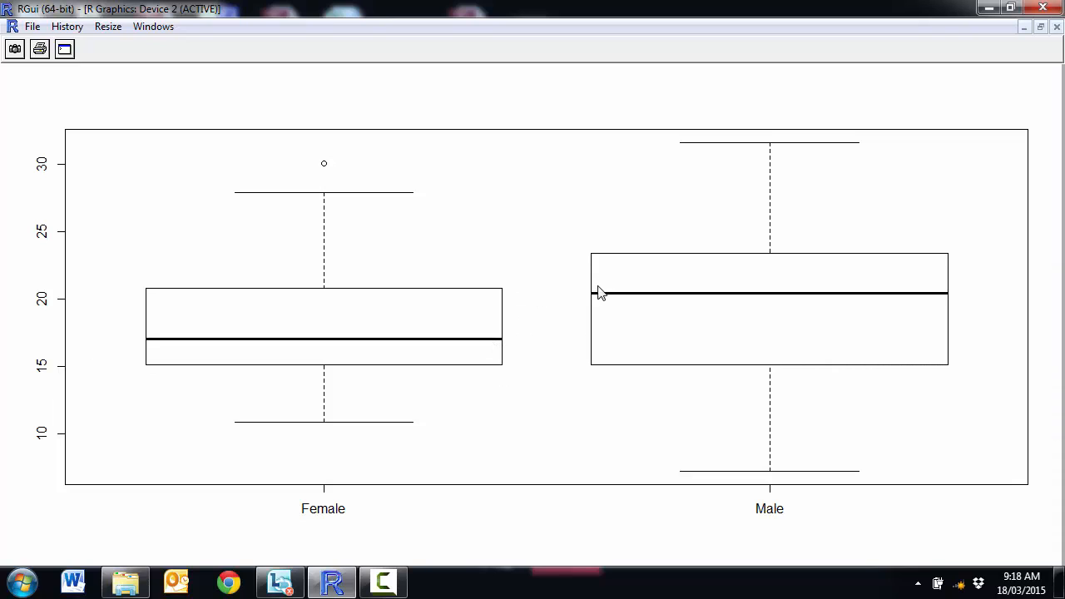
mouse_move(515, 335)
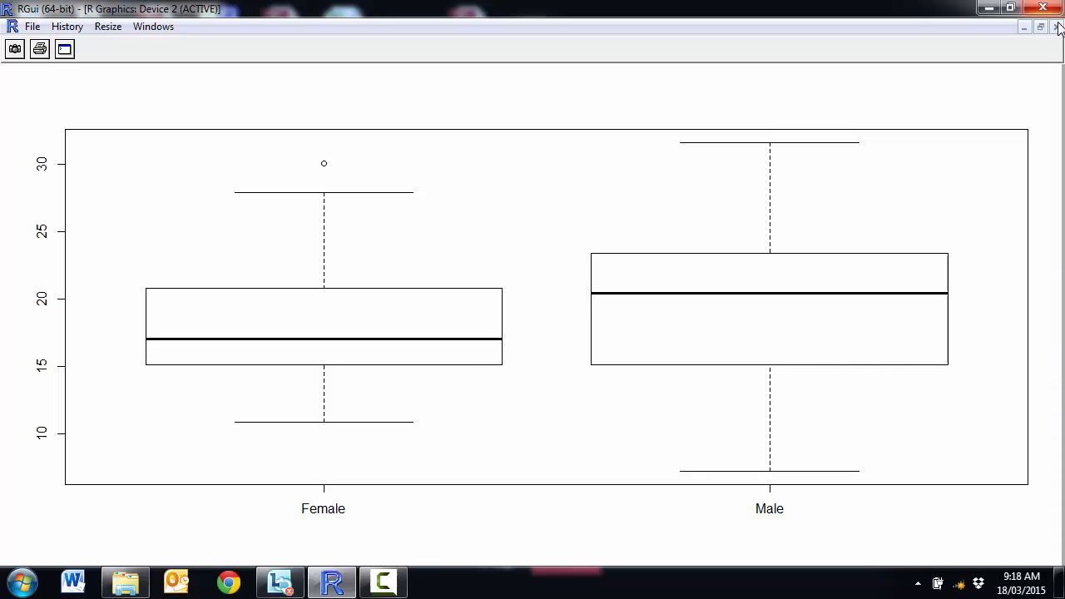
mouse_move(1042, 26)
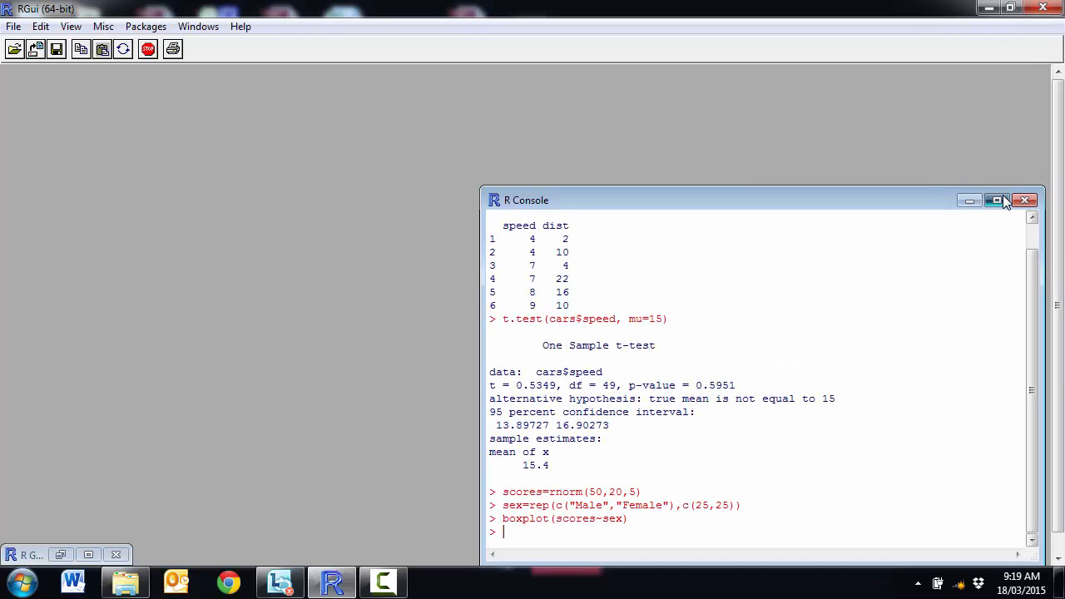
Maximize the console and run t.test(scores~sex), giving a Welch test with p = 0.6239
left_click(994, 199)
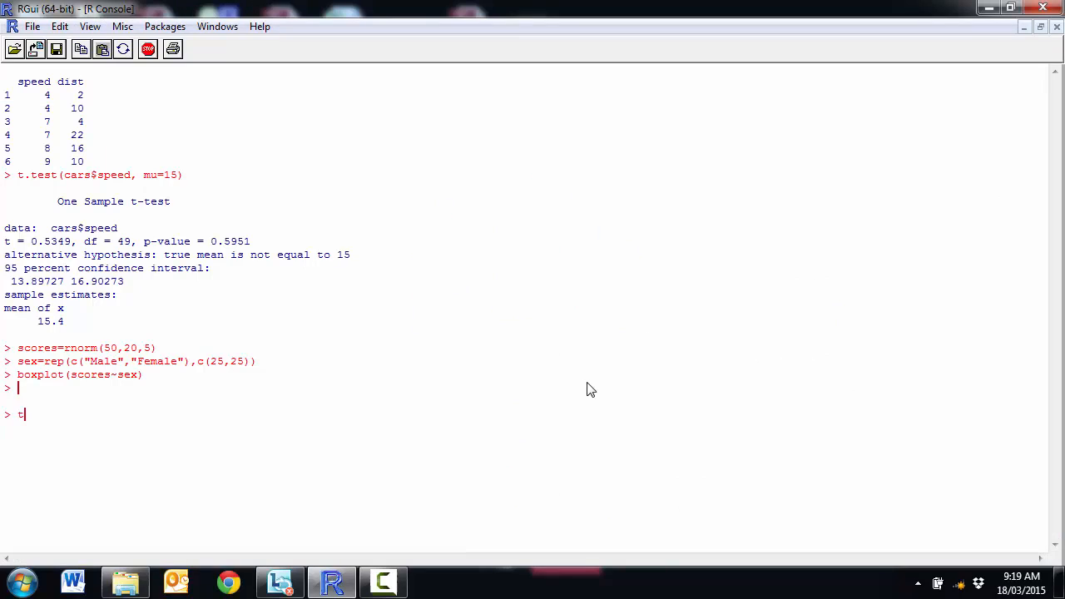
type(".test")
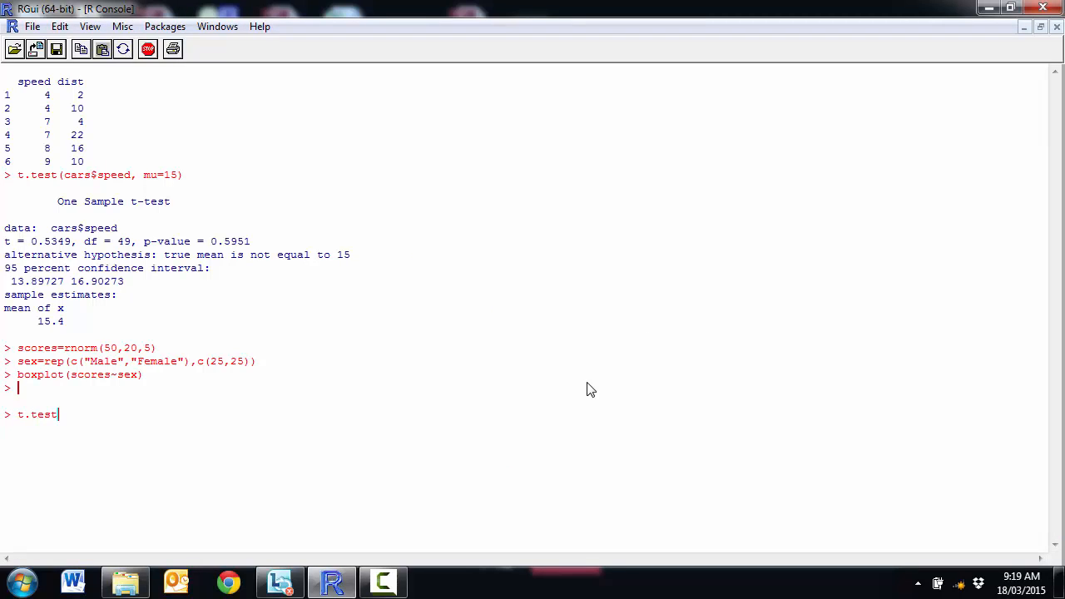
type("(scores")
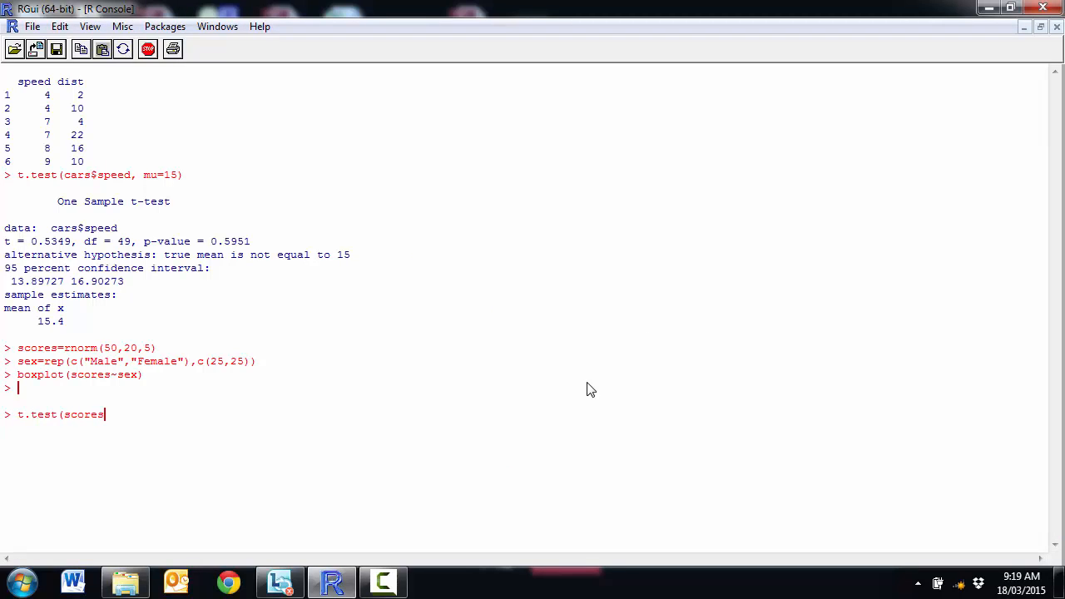
type("~")
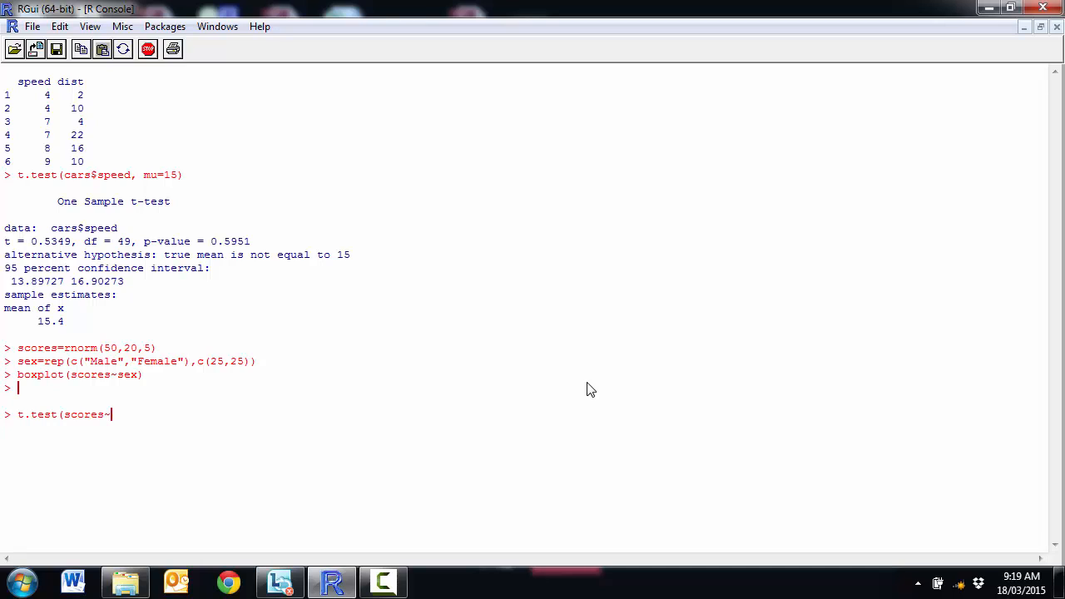
type("sex")
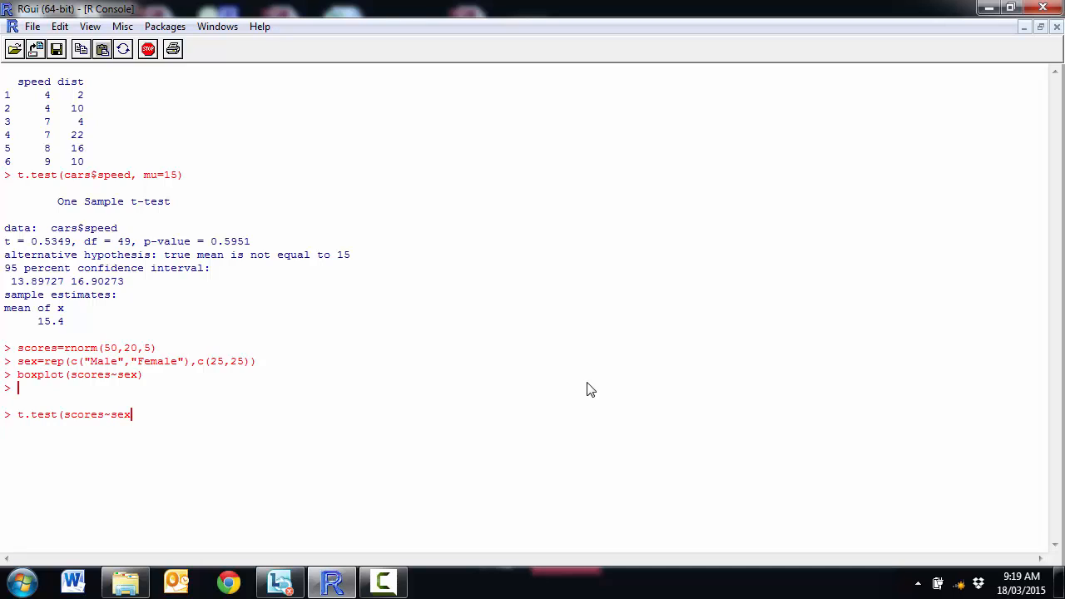
type(")")
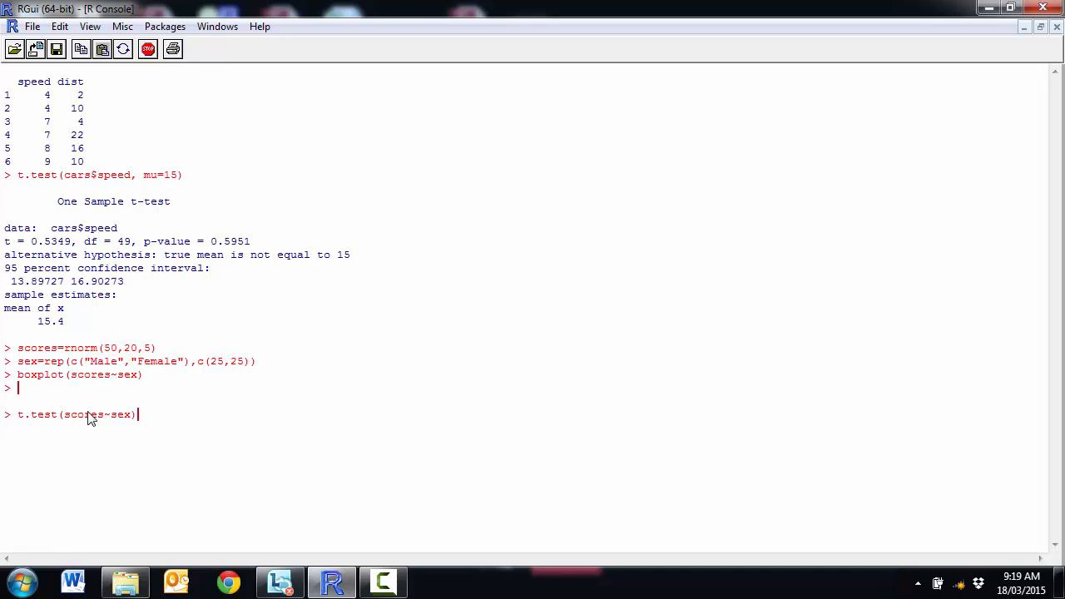
mouse_move(92, 424)
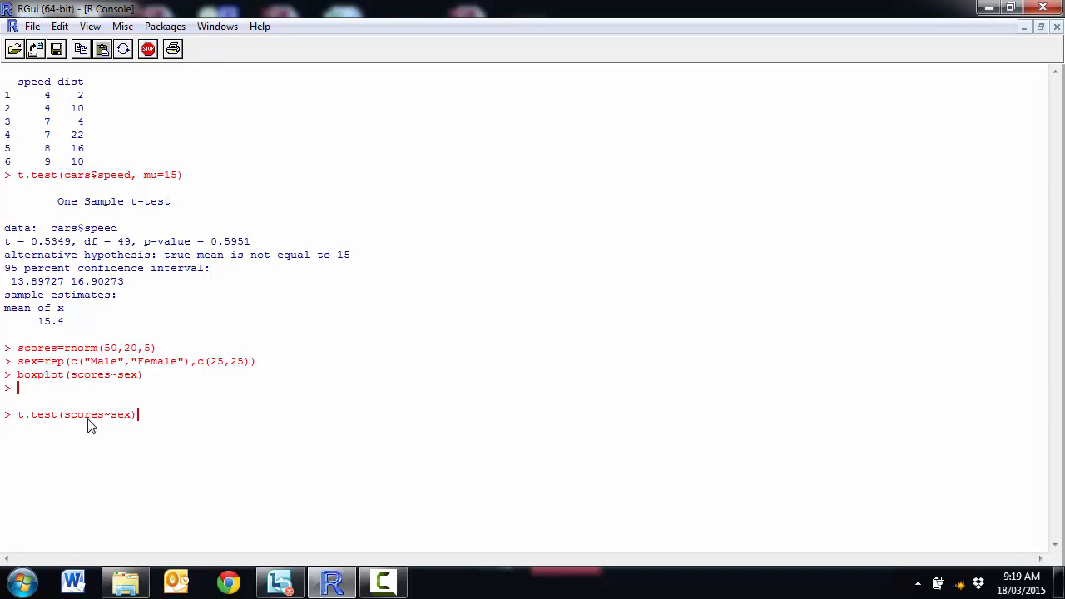
mouse_move(108, 419)
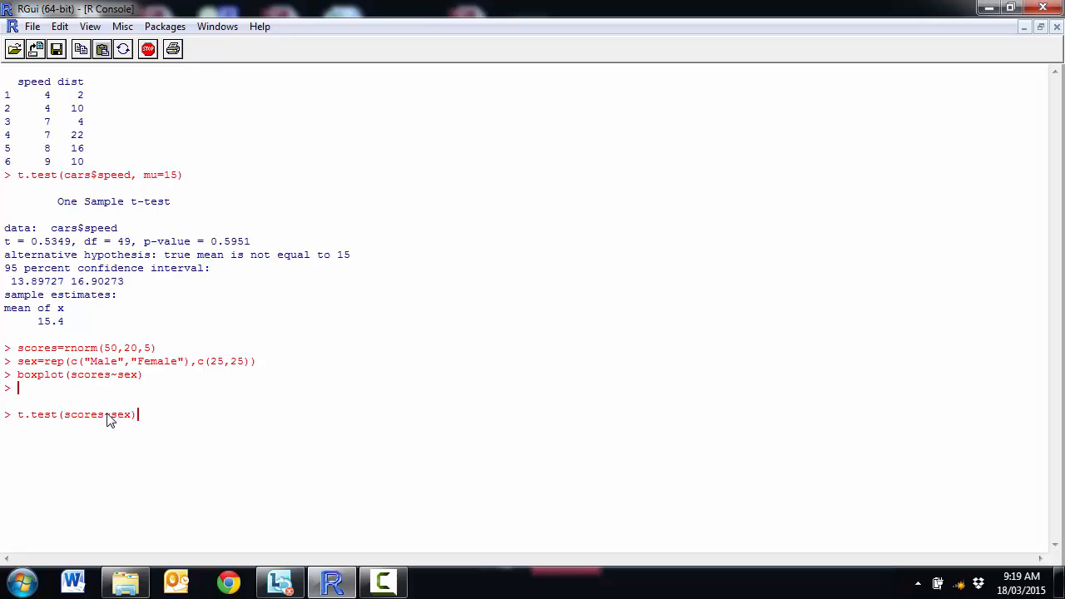
mouse_move(133, 426)
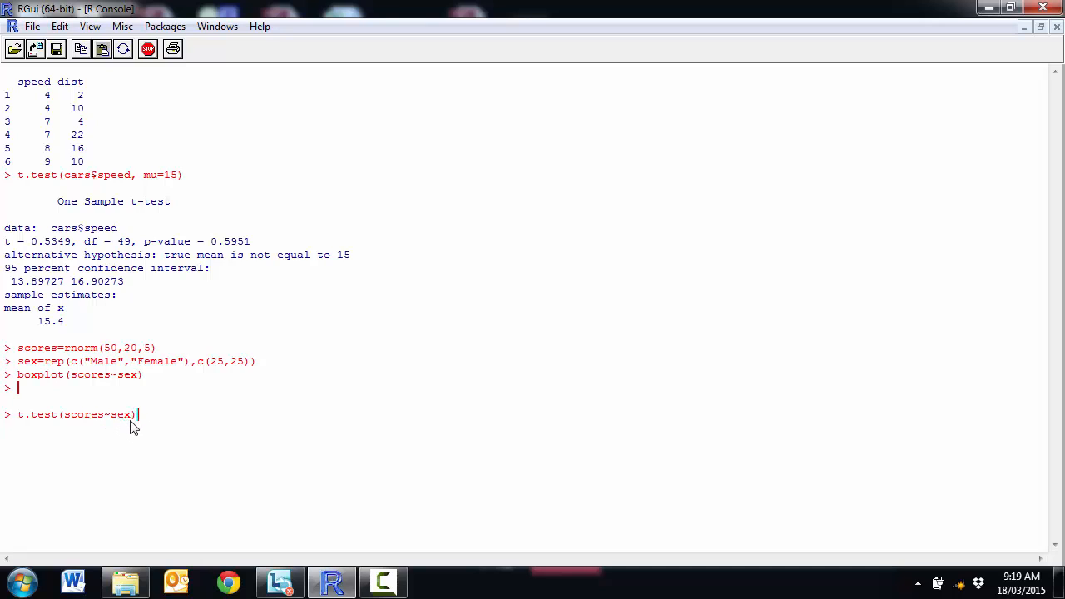
mouse_move(122, 424)
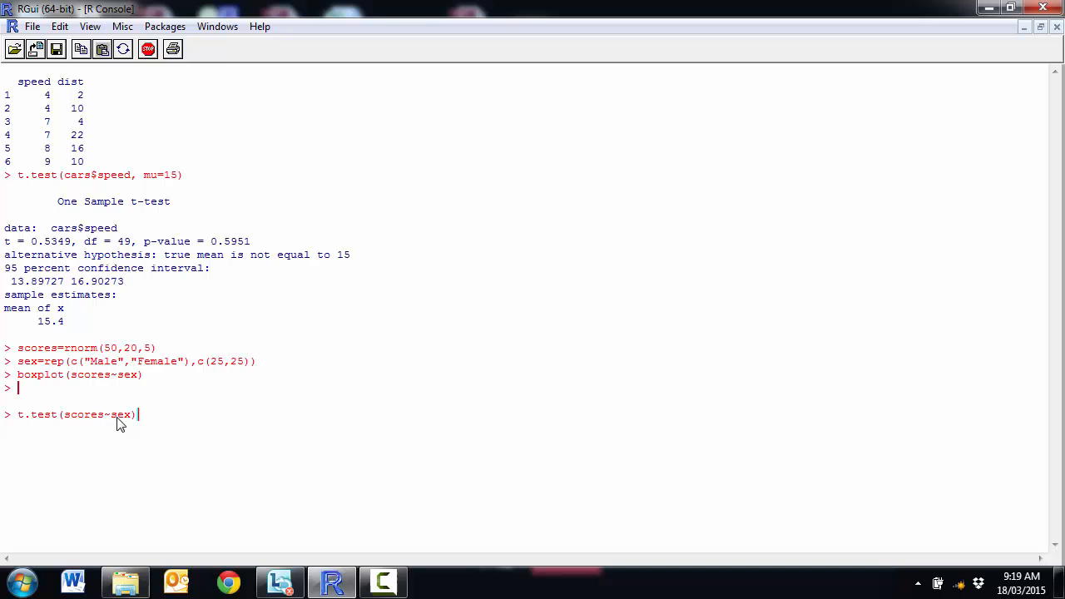
mouse_move(99, 397)
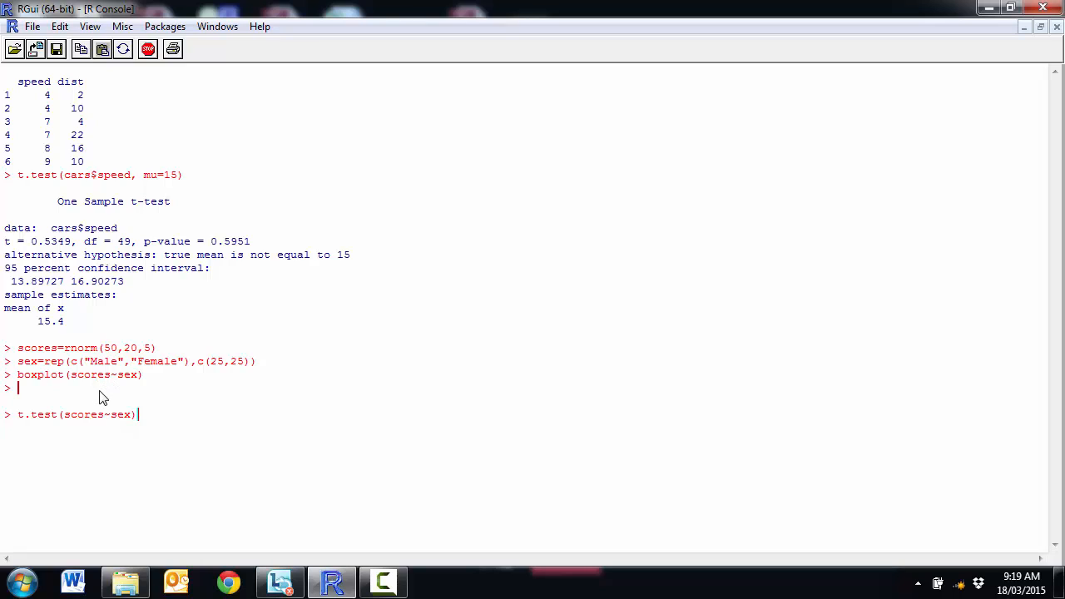
mouse_move(85, 426)
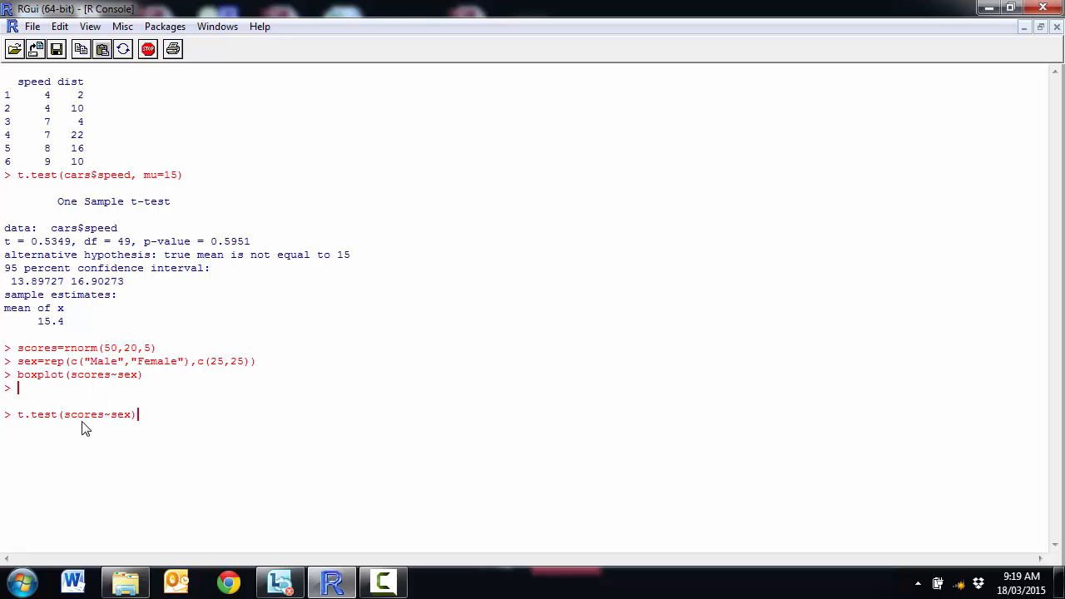
mouse_move(51, 422)
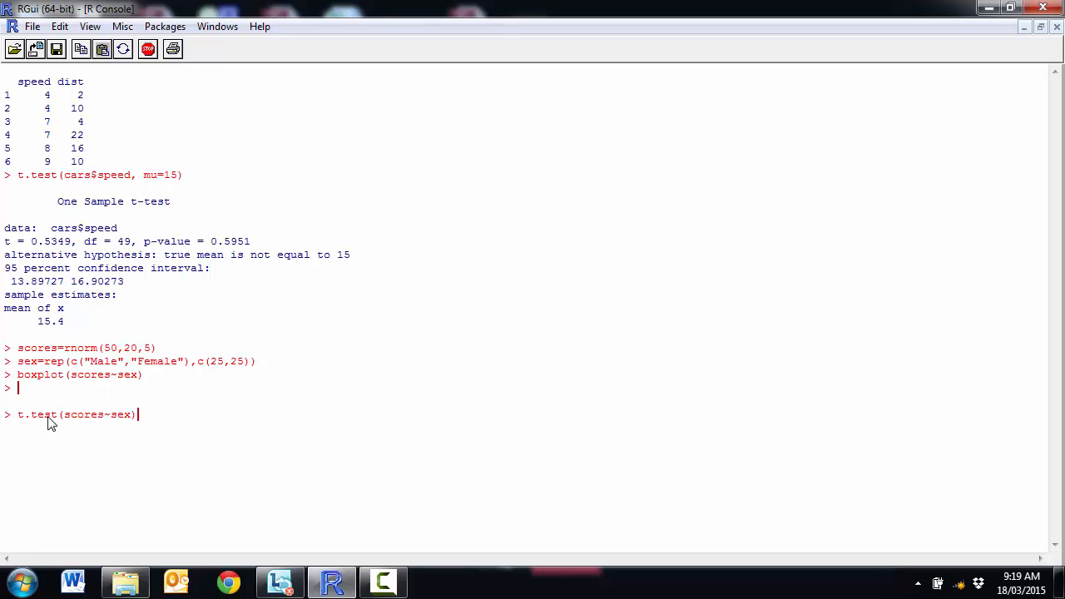
mouse_move(114, 428)
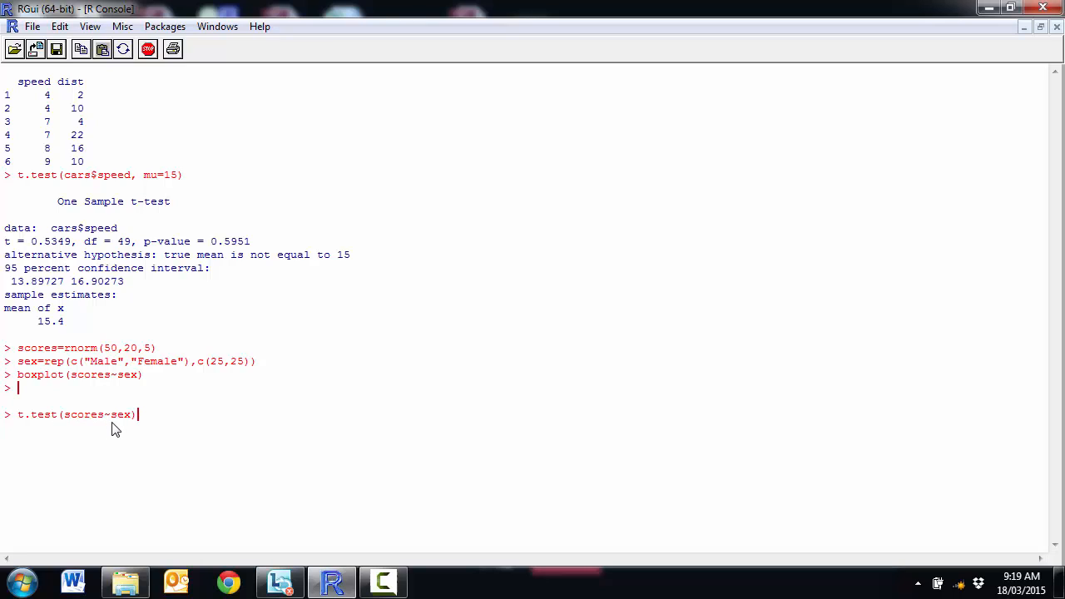
mouse_move(113, 432)
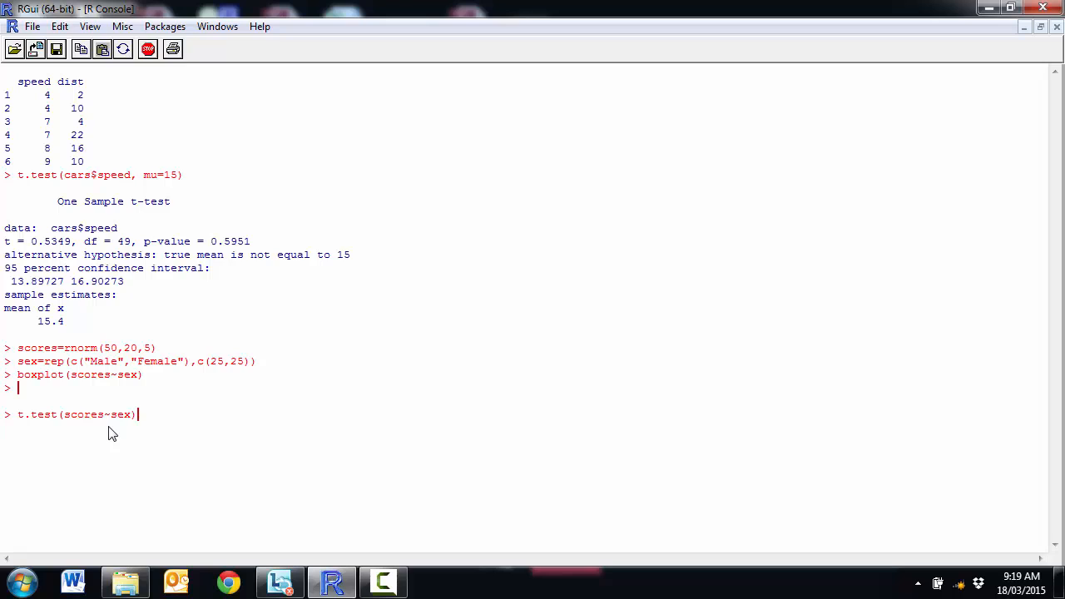
key("Return")
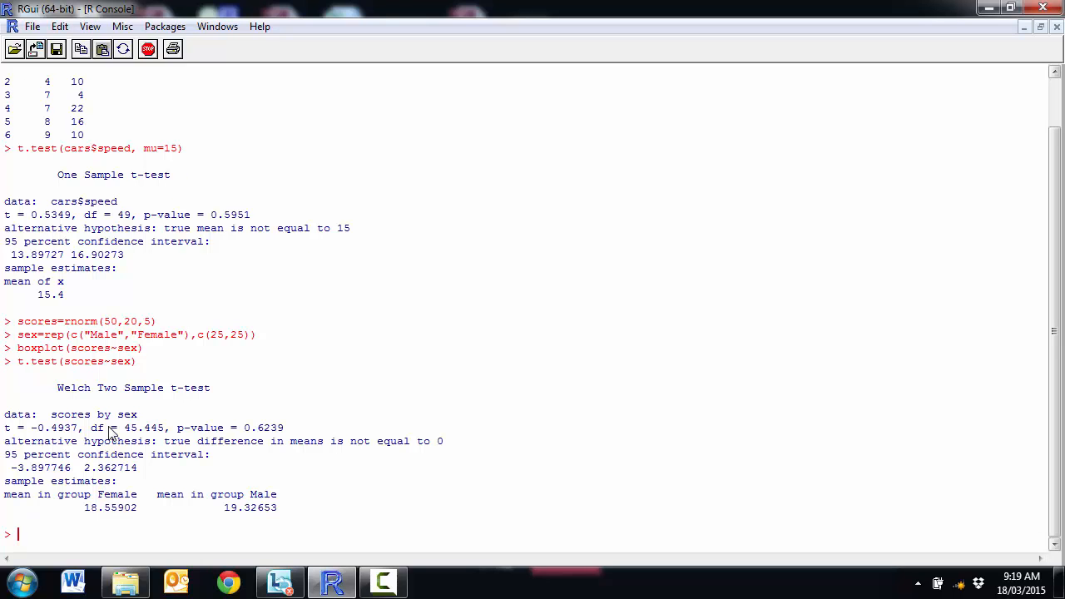
mouse_move(187, 395)
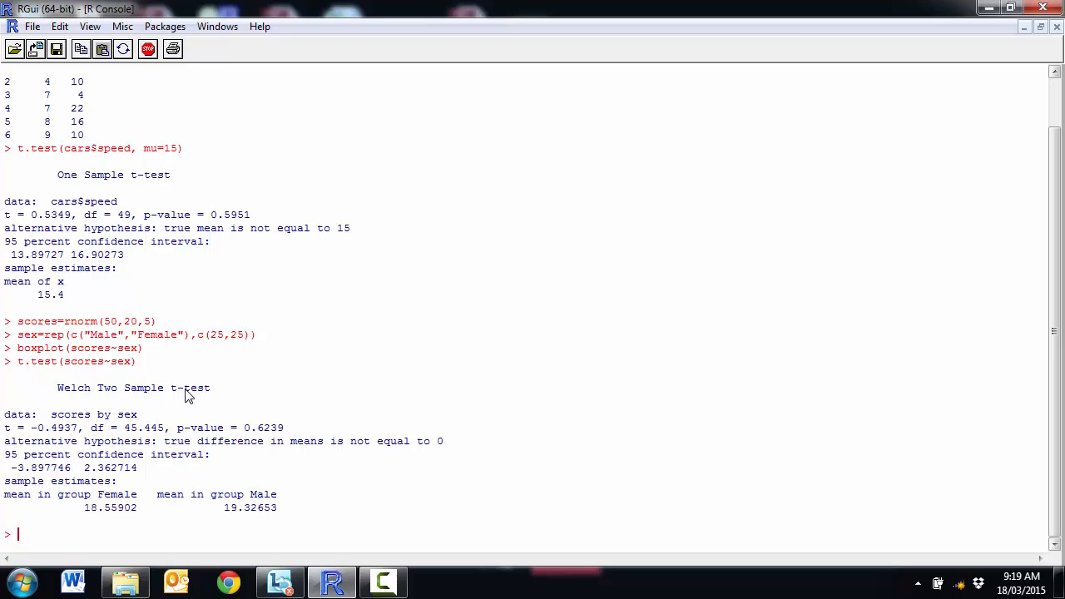
mouse_move(88, 401)
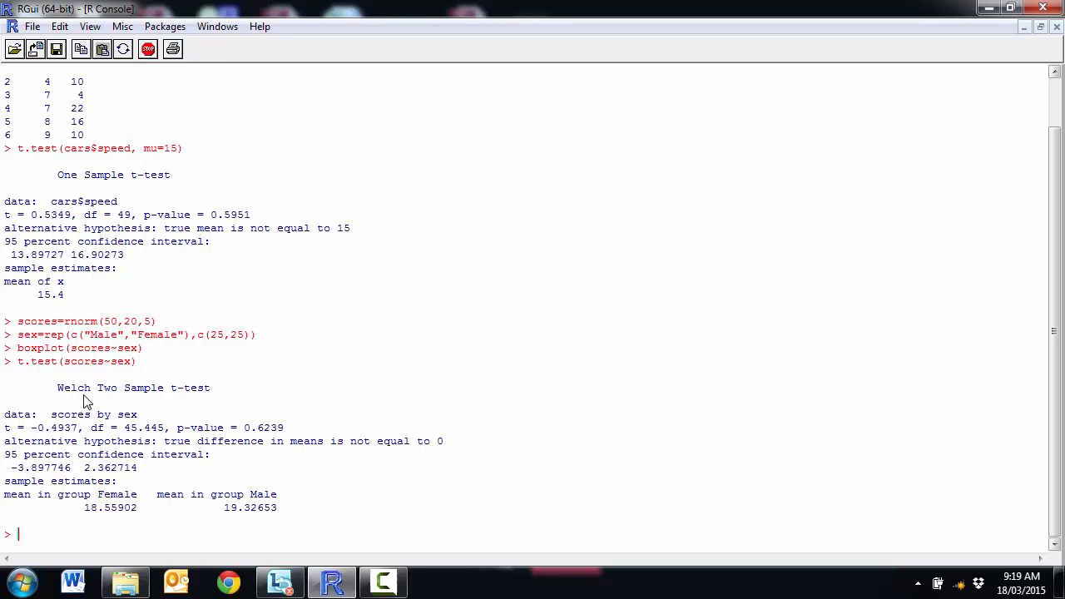
mouse_move(112, 393)
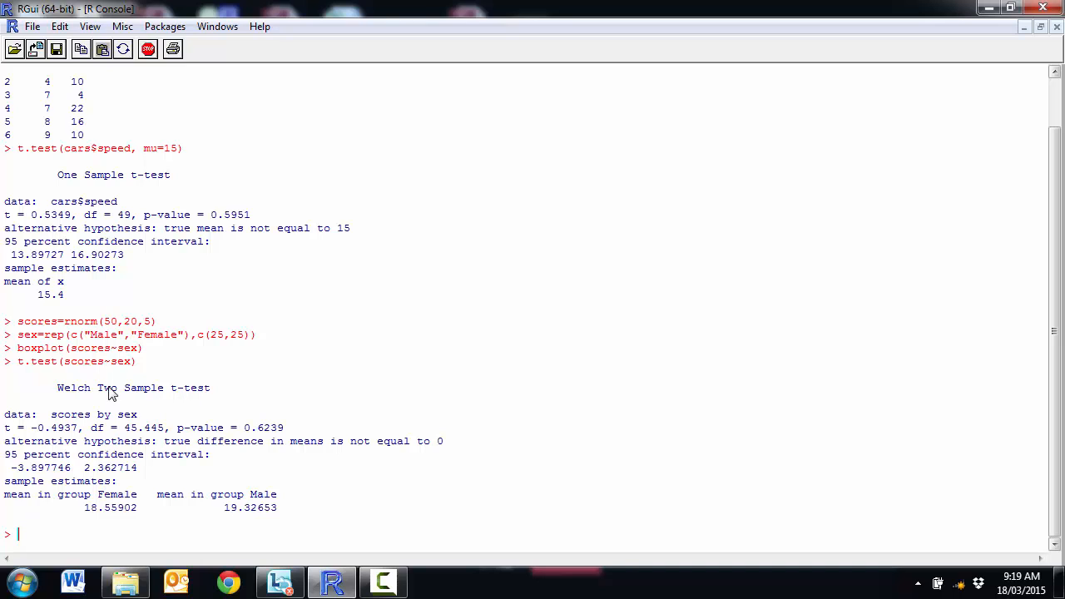
mouse_move(60, 435)
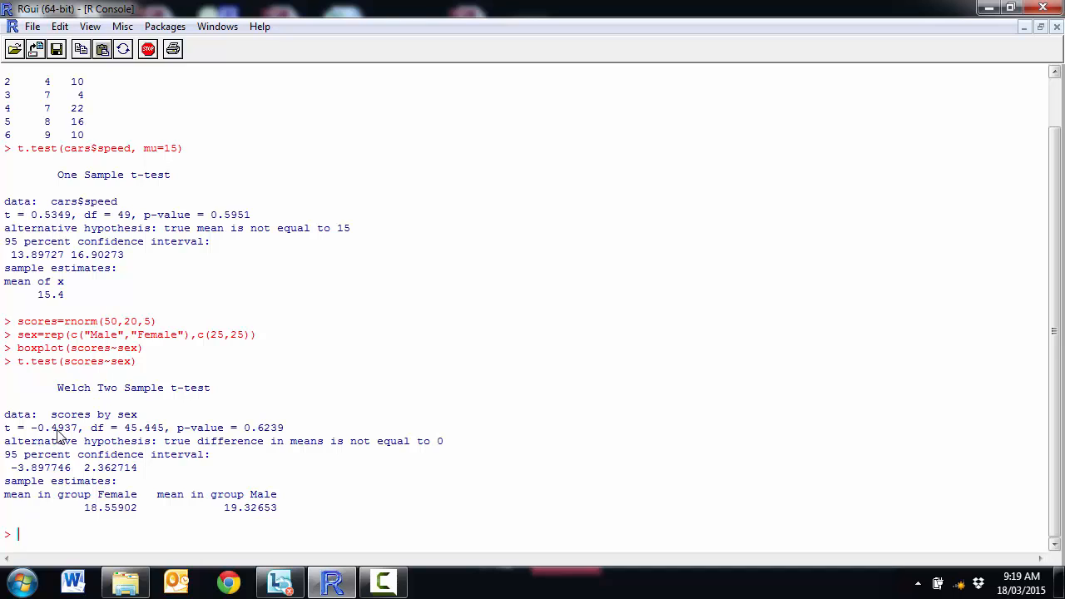
mouse_move(222, 438)
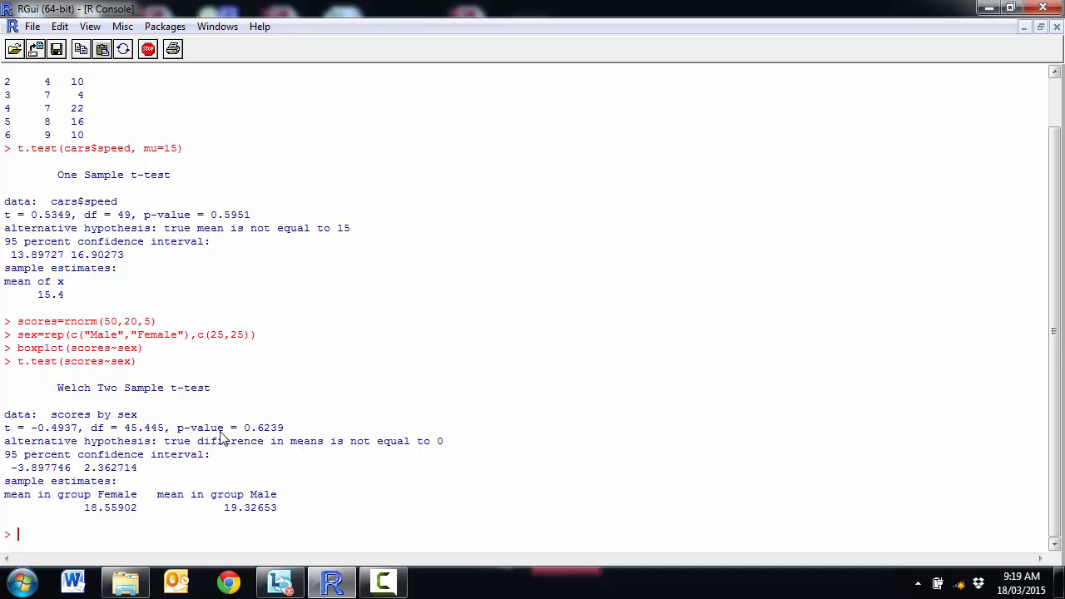
mouse_move(268, 442)
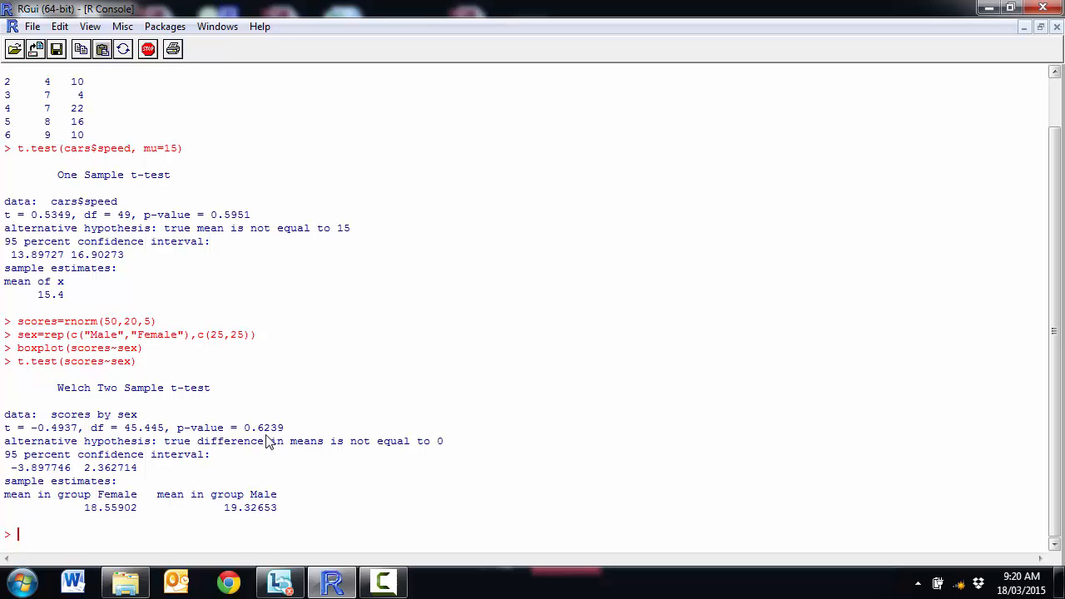
mouse_move(73, 463)
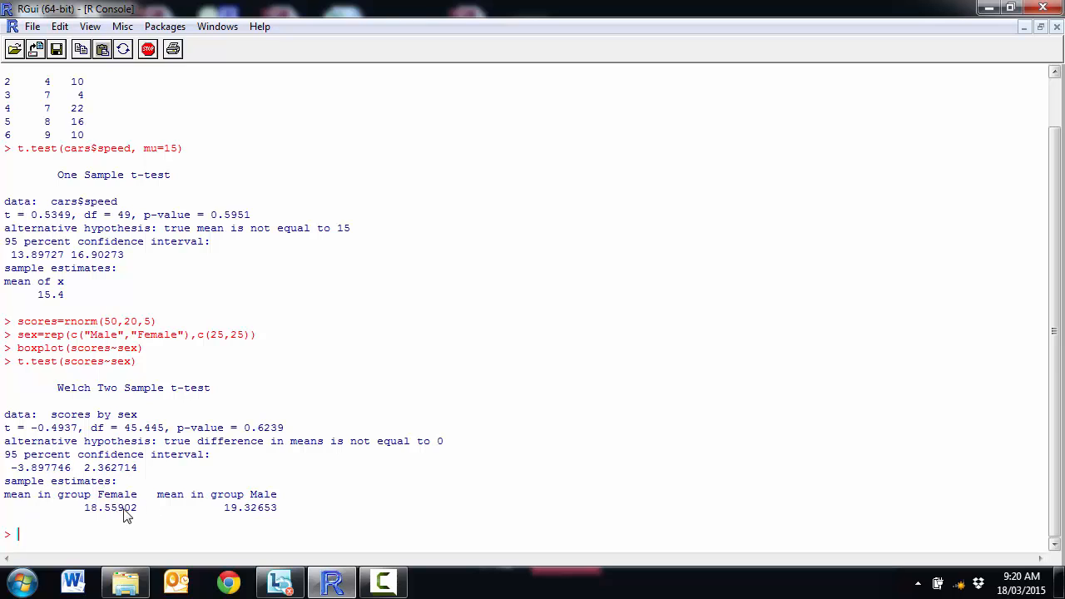
mouse_move(215, 524)
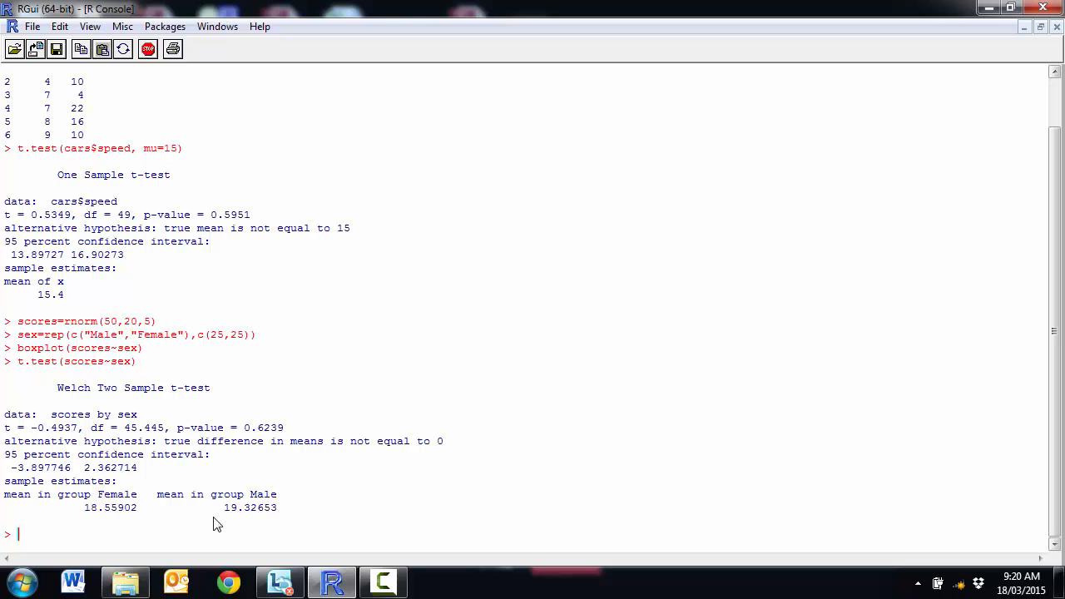
mouse_move(254, 507)
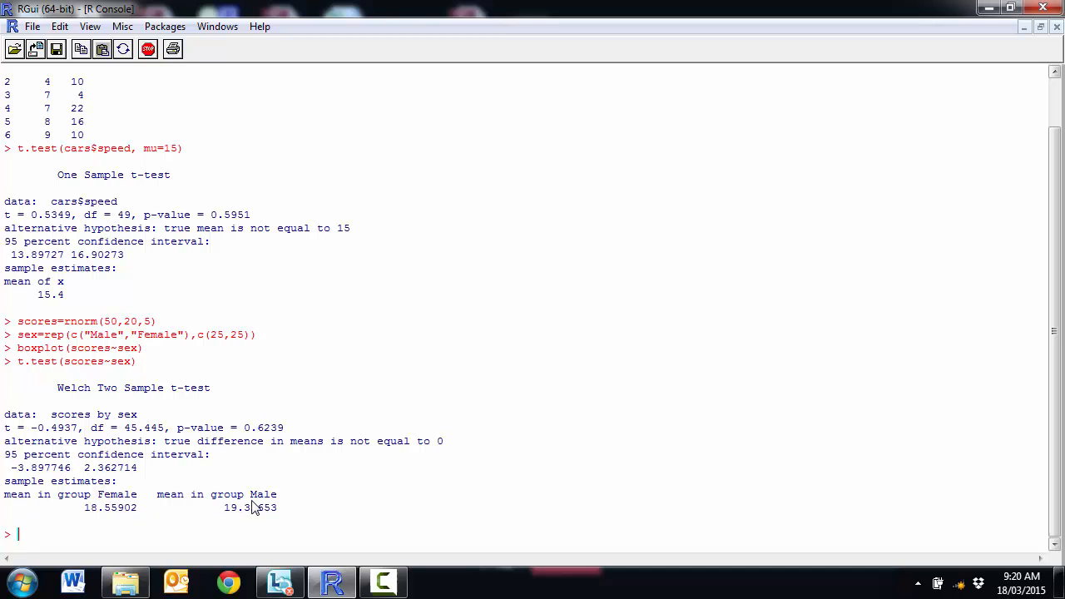
mouse_move(339, 462)
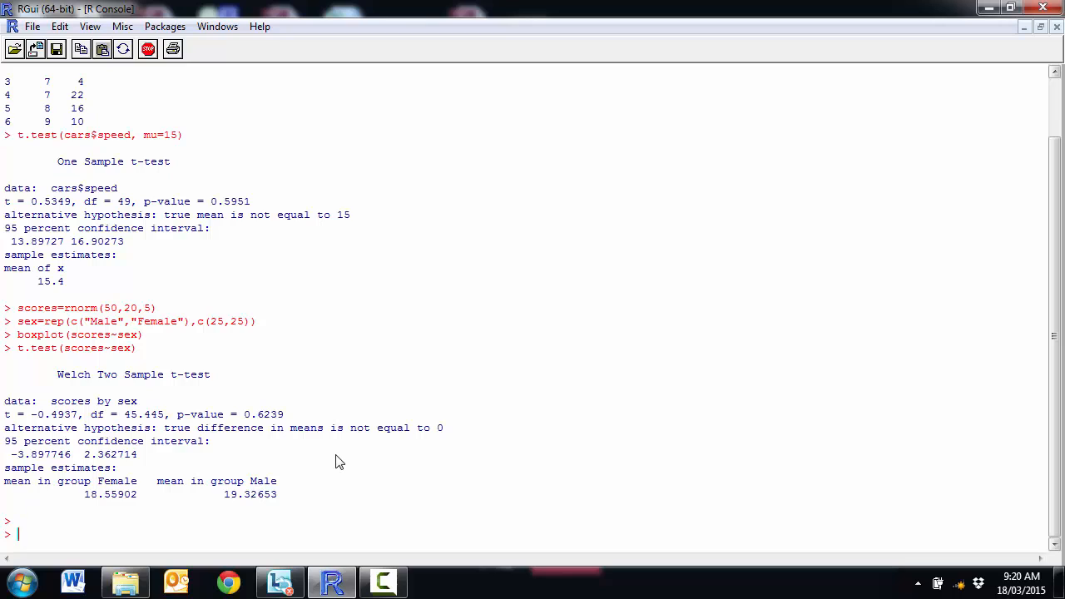
Create before.scores as rnorm(50,15,10)
type("befo")
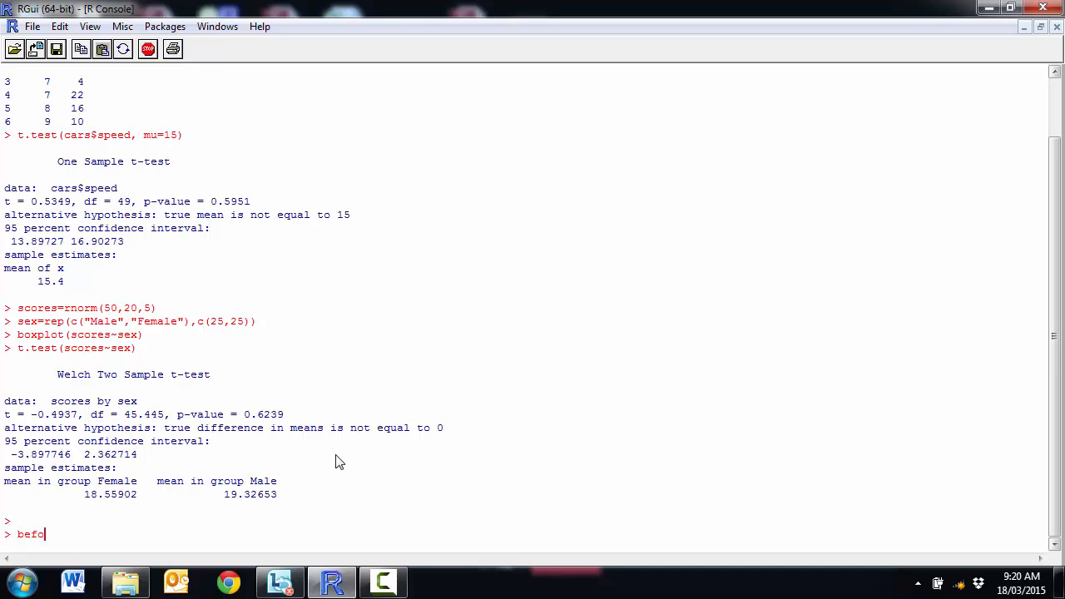
type("re.scores")
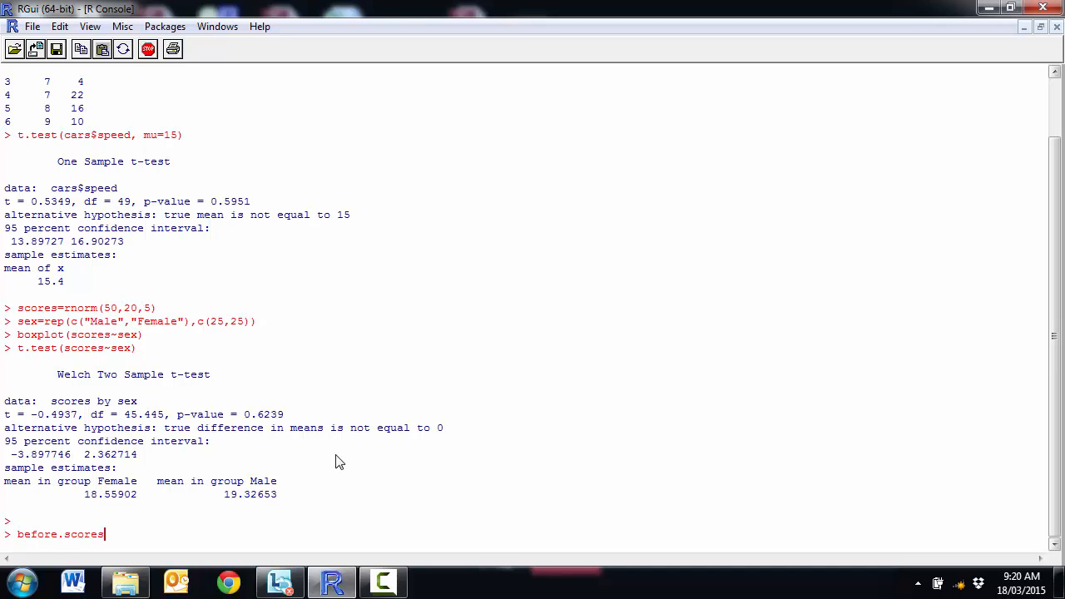
type("=rno")
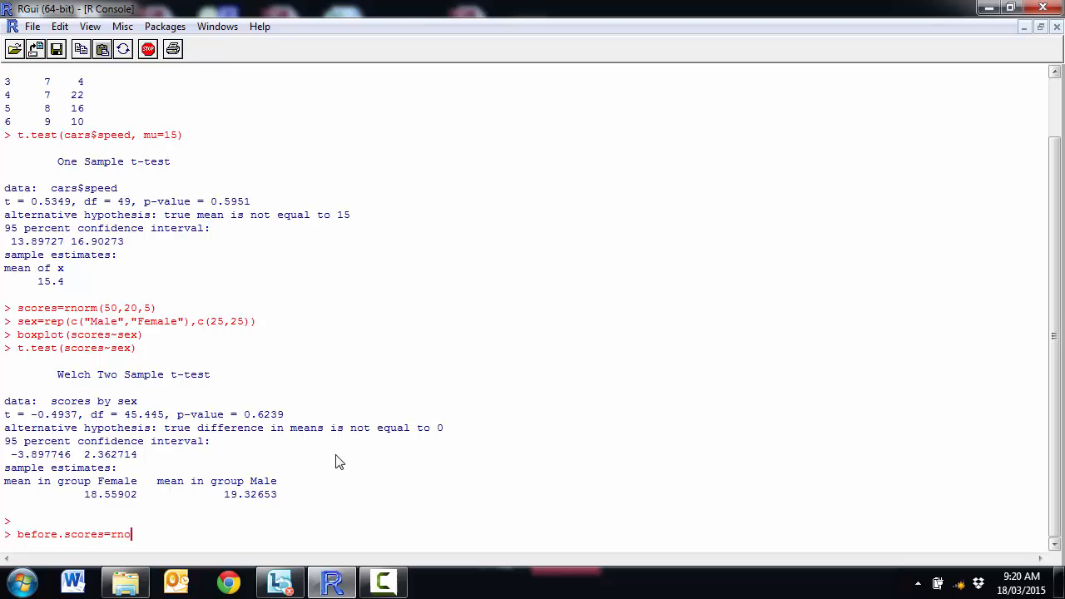
type("rm(")
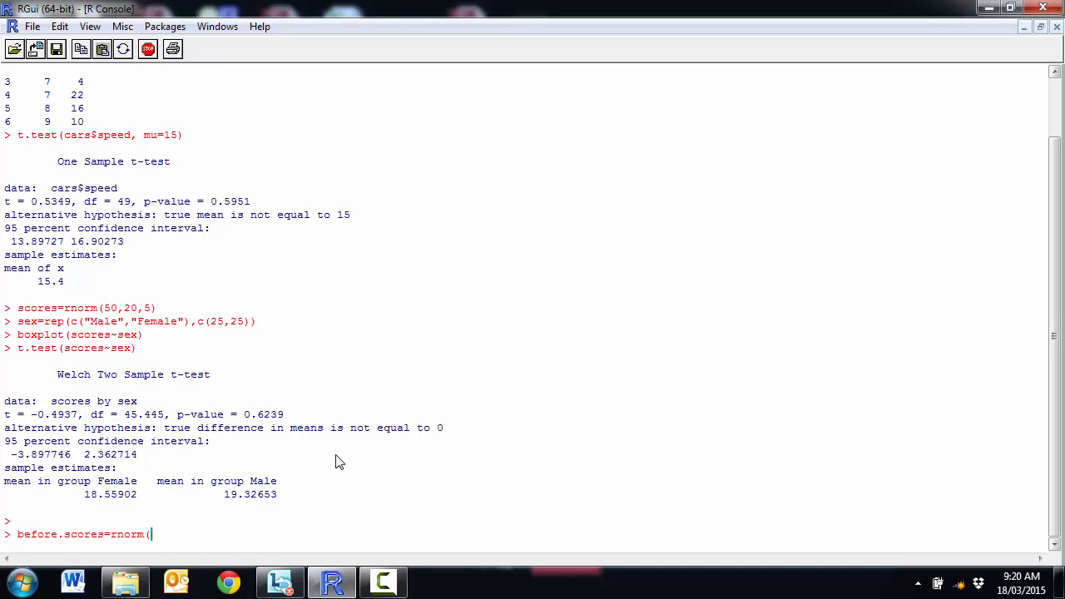
type("50")
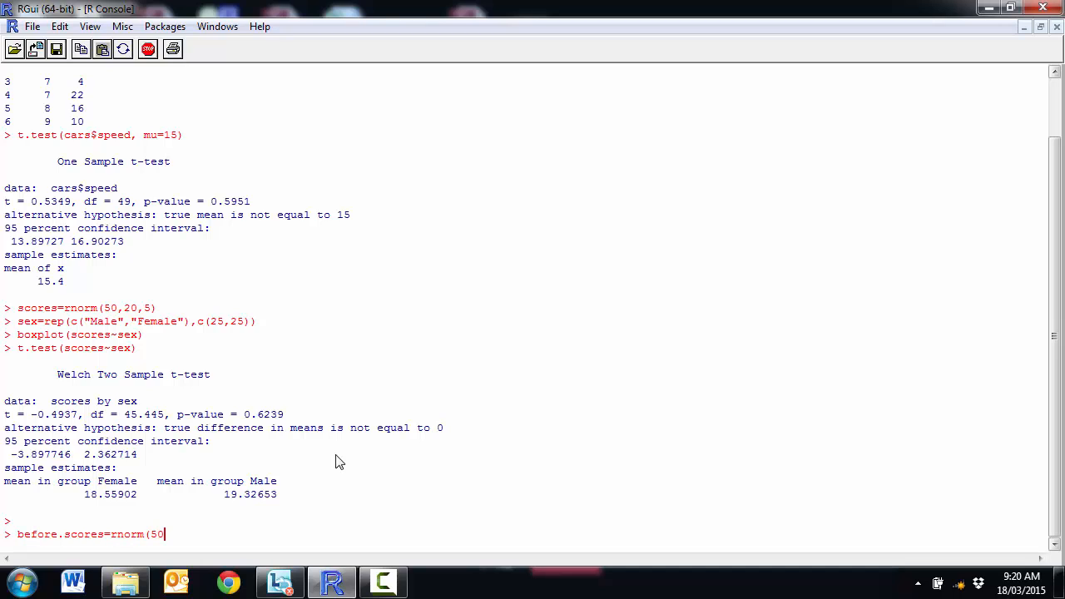
type("15,10")
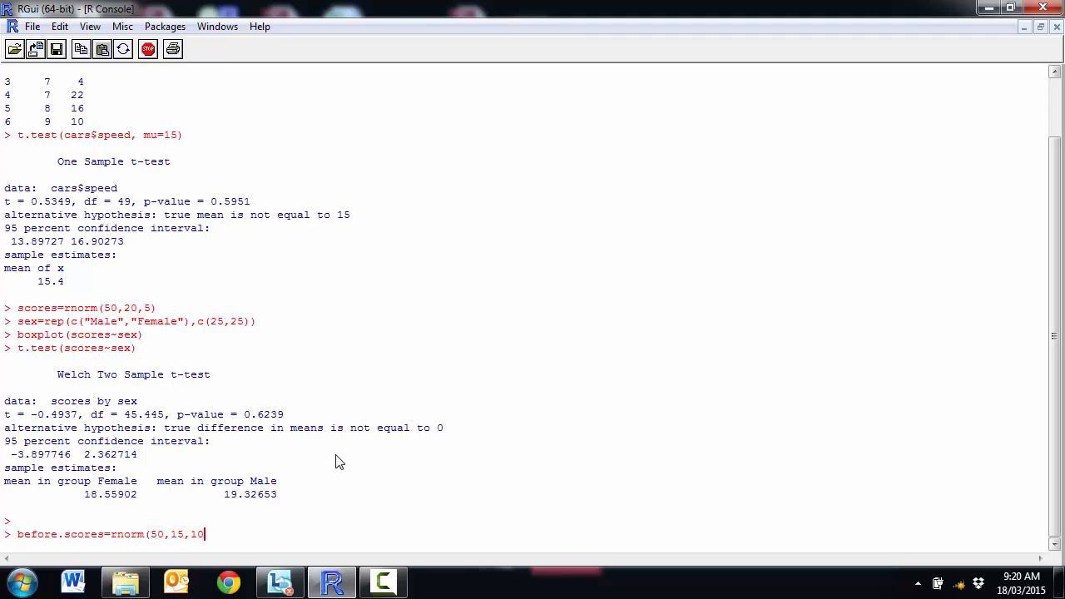
type(")")
type("a")
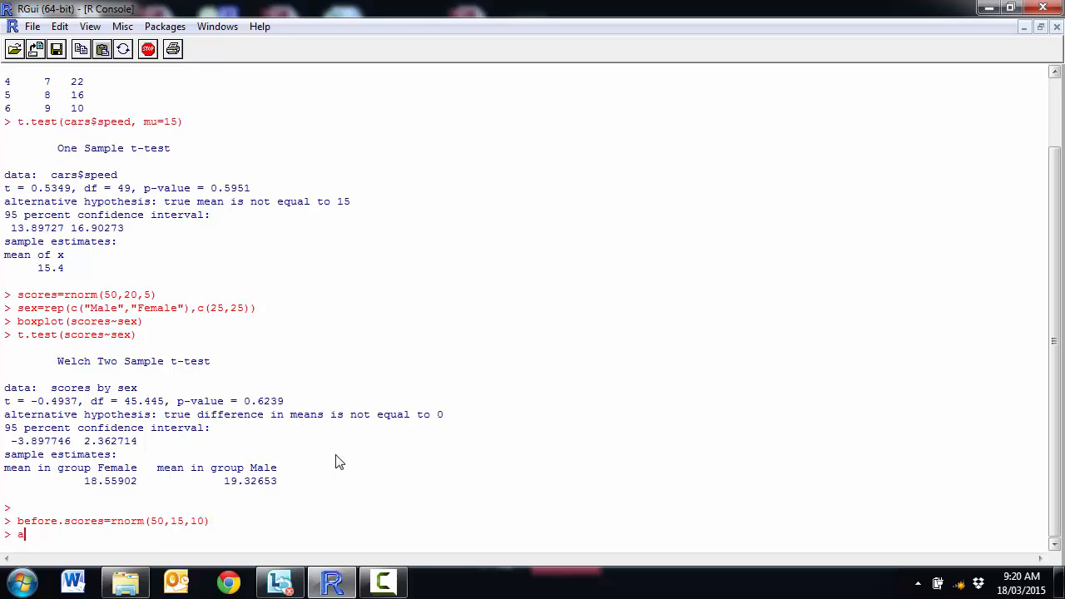
Create after.scores as rnorm(50,25,10)
type("fter.scores")
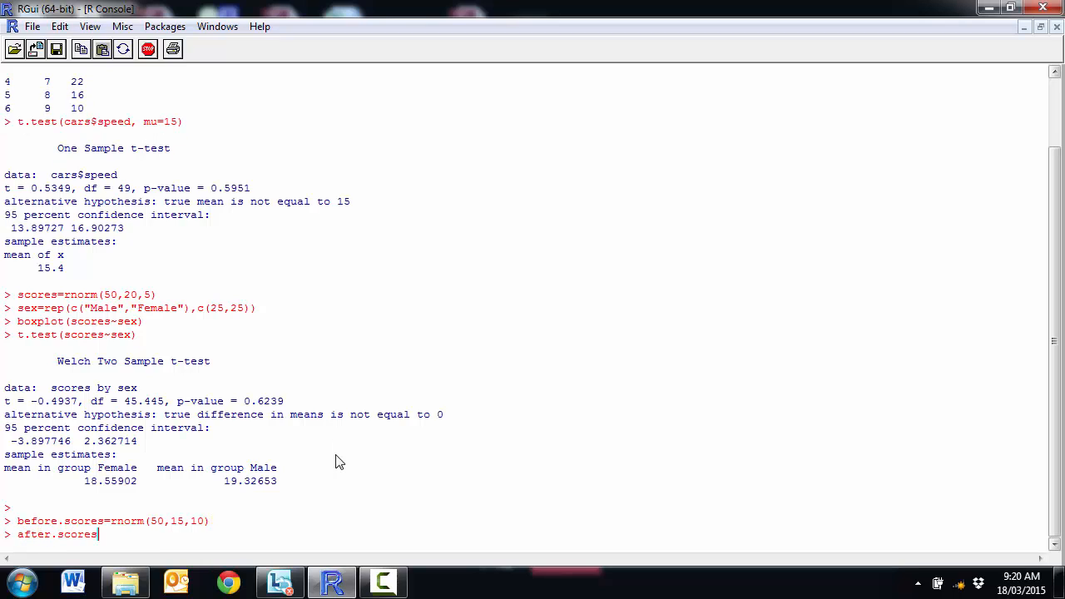
type("=rnorm(")
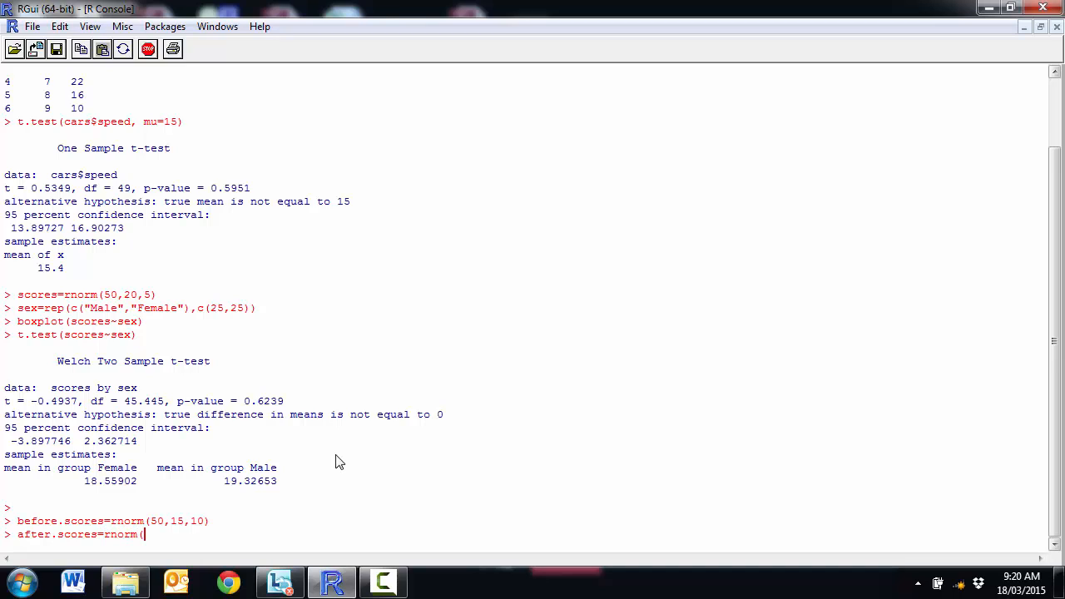
type("50,25")
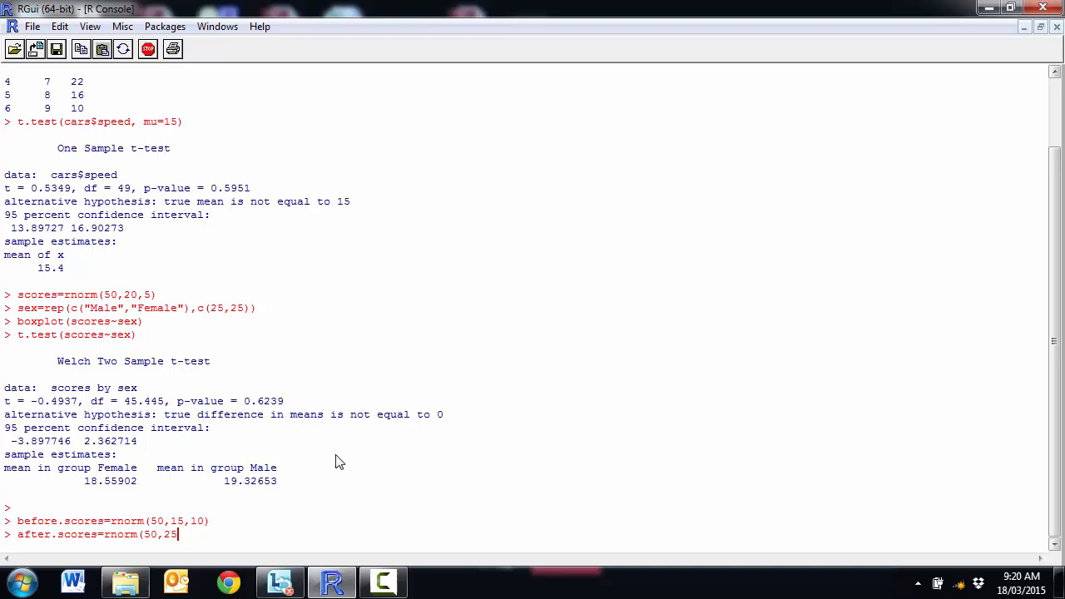
type(",10")
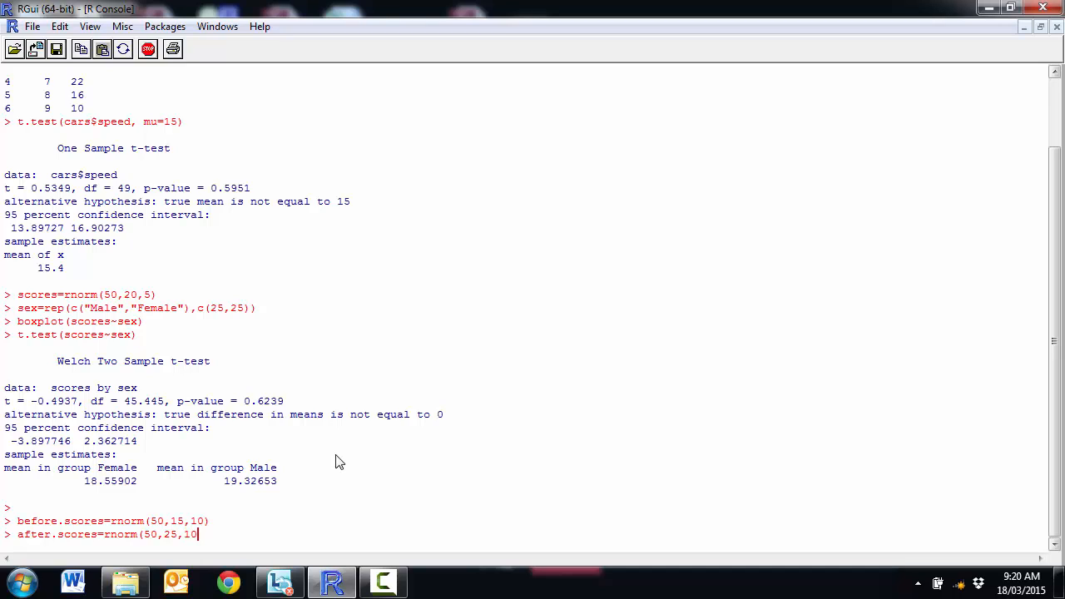
type(")")
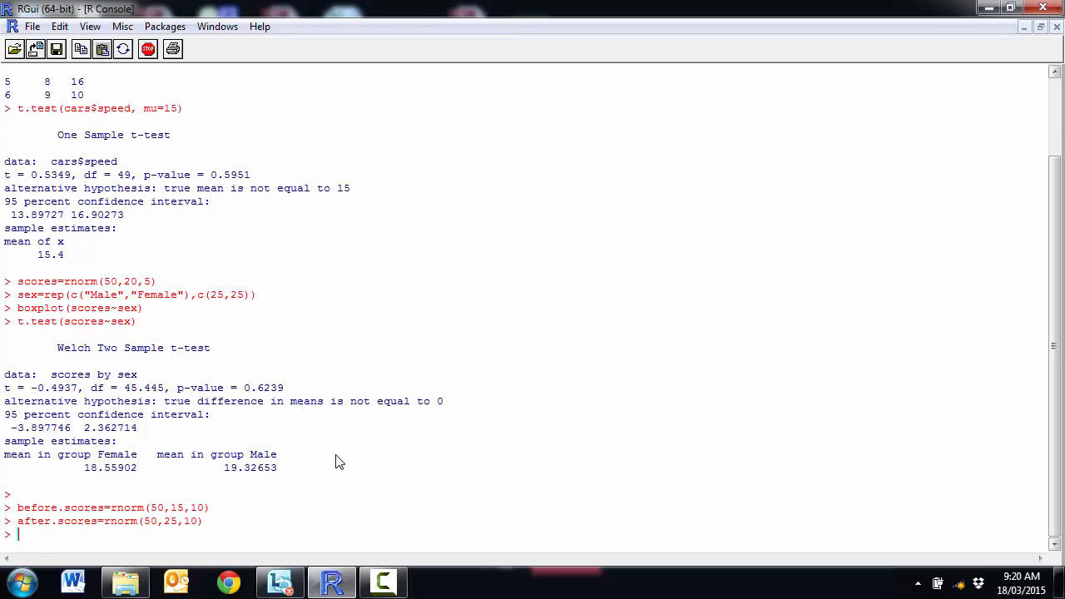
Write t.test(before.scores, after.scores, paired=TRUE) at the prompt without running it
type("t.test(")
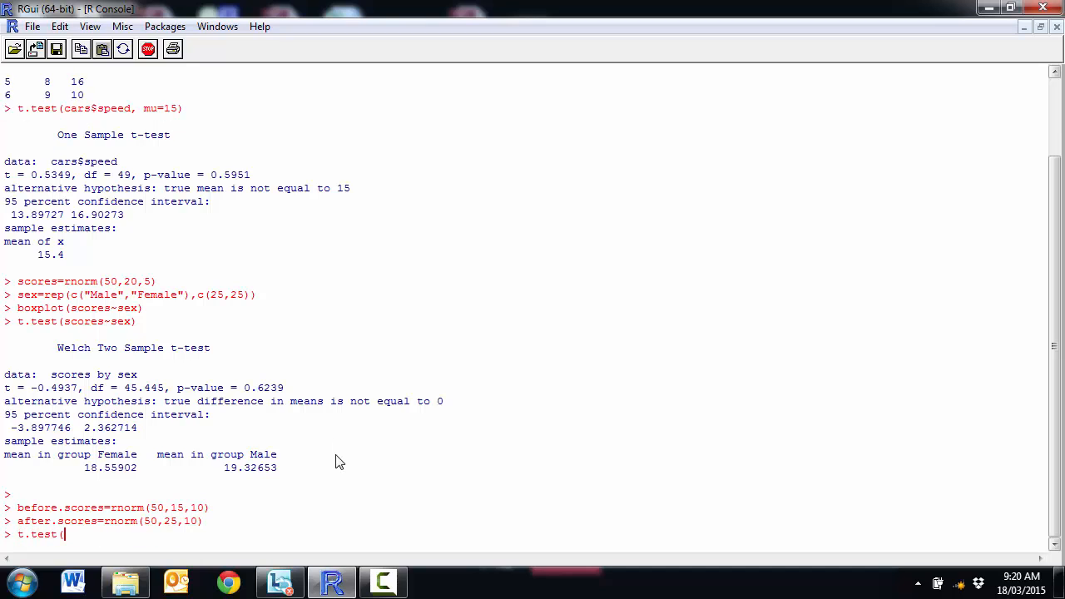
type("before")
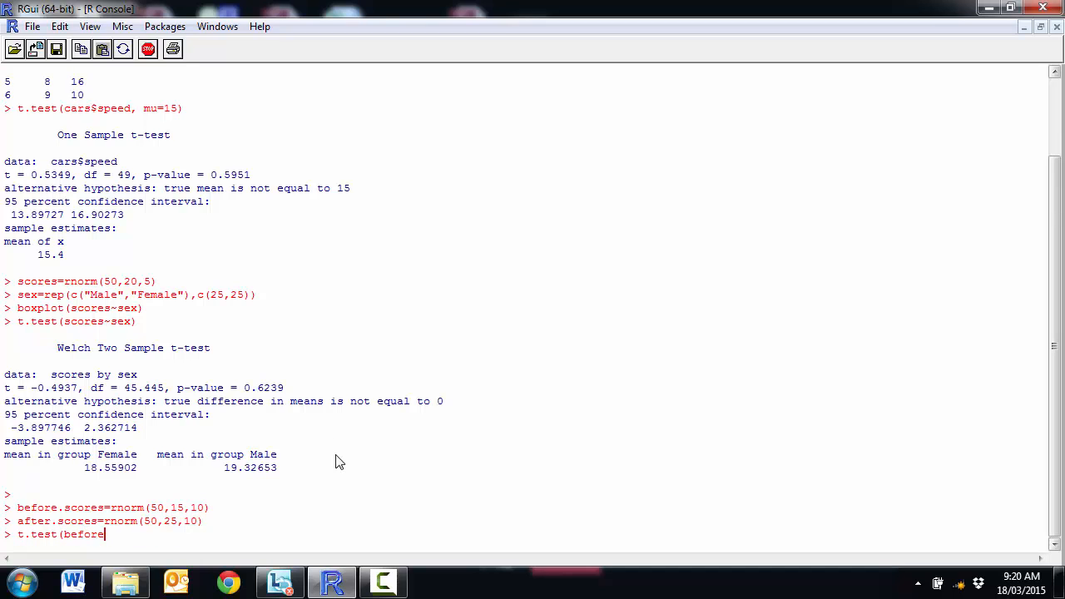
type(".scores,after.score")
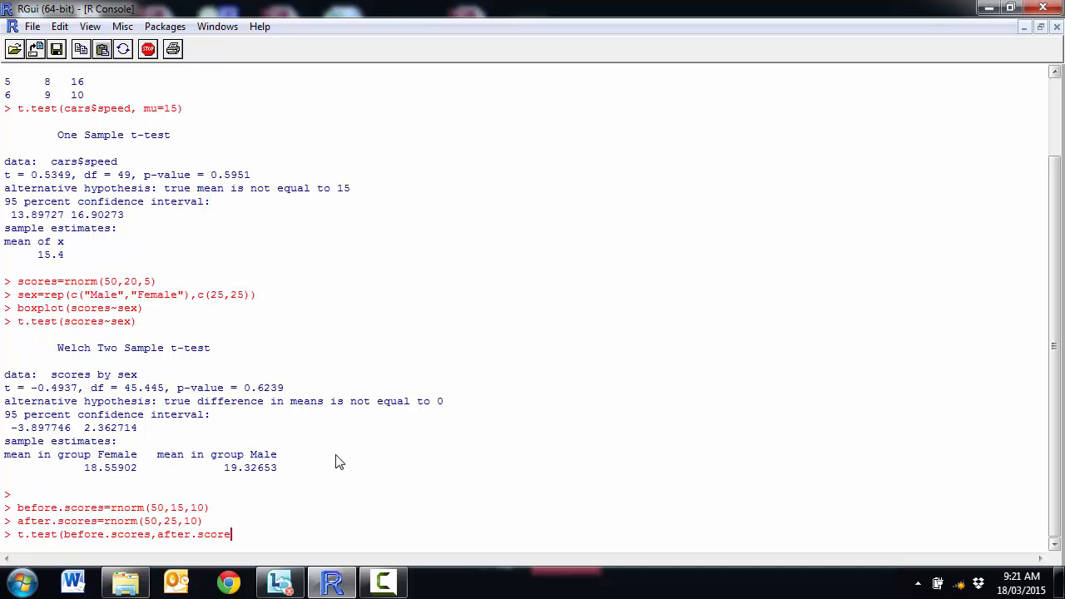
type(",")
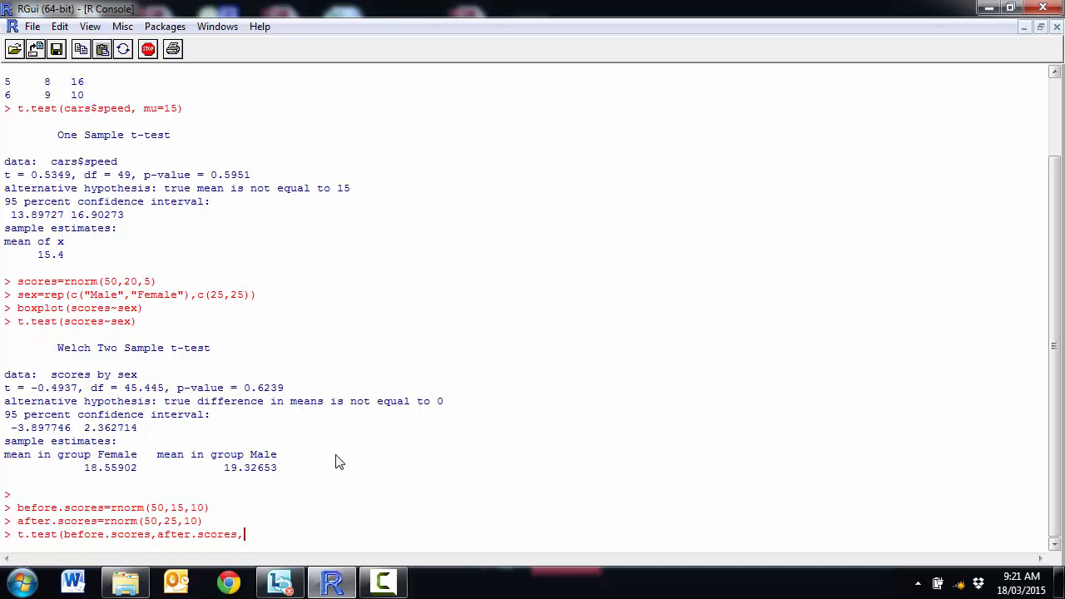
type("paired=")
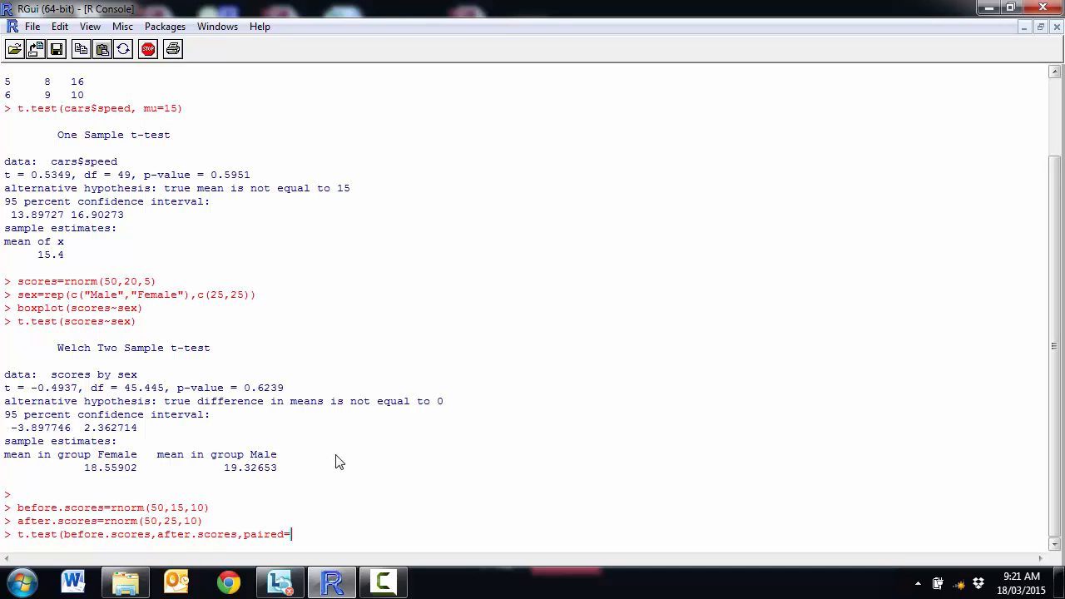
type("TRUE")
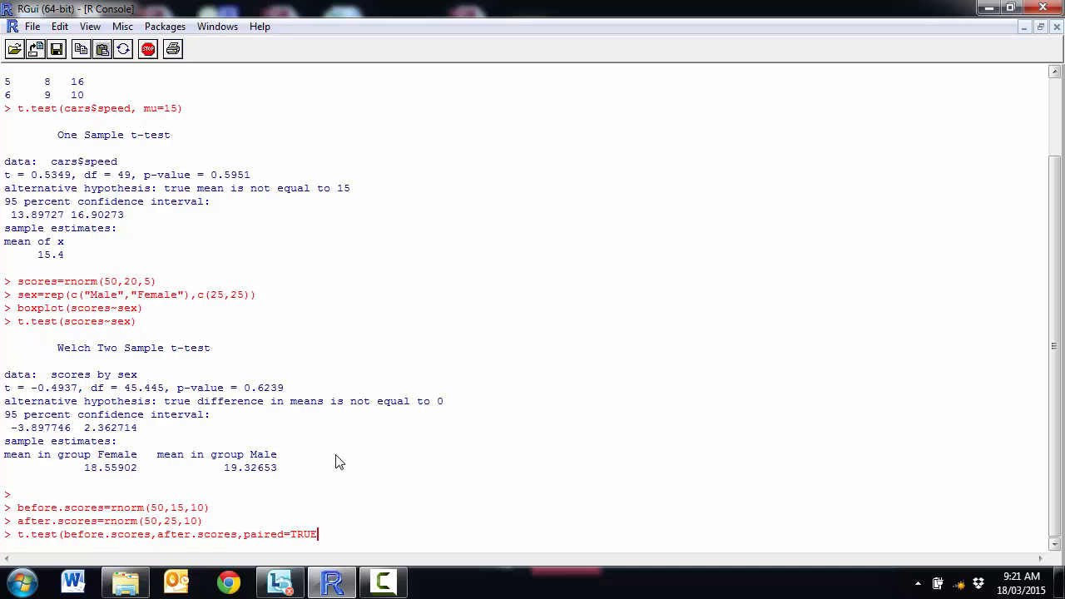
type(")")
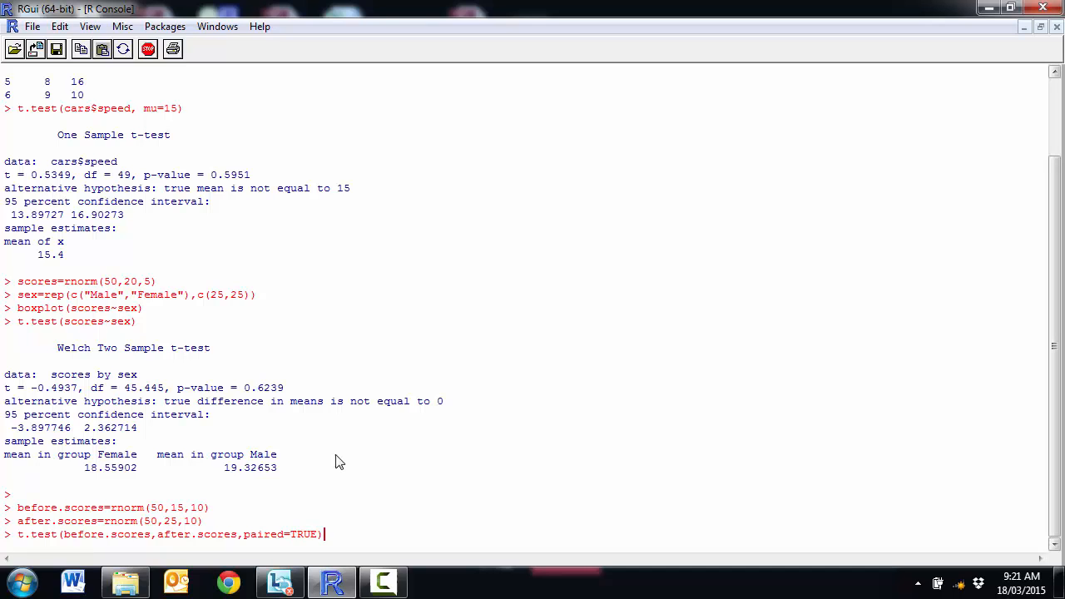
Execute the paired t-test, reporting t = -4.0752, df = 49, p = 0.0001679
key("Return")
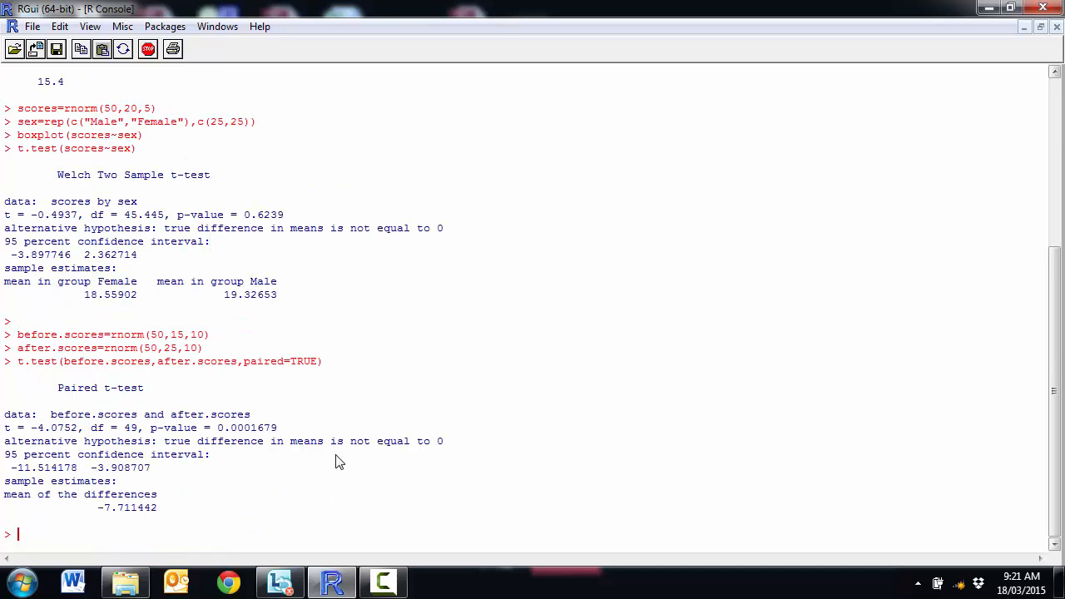
mouse_move(55, 441)
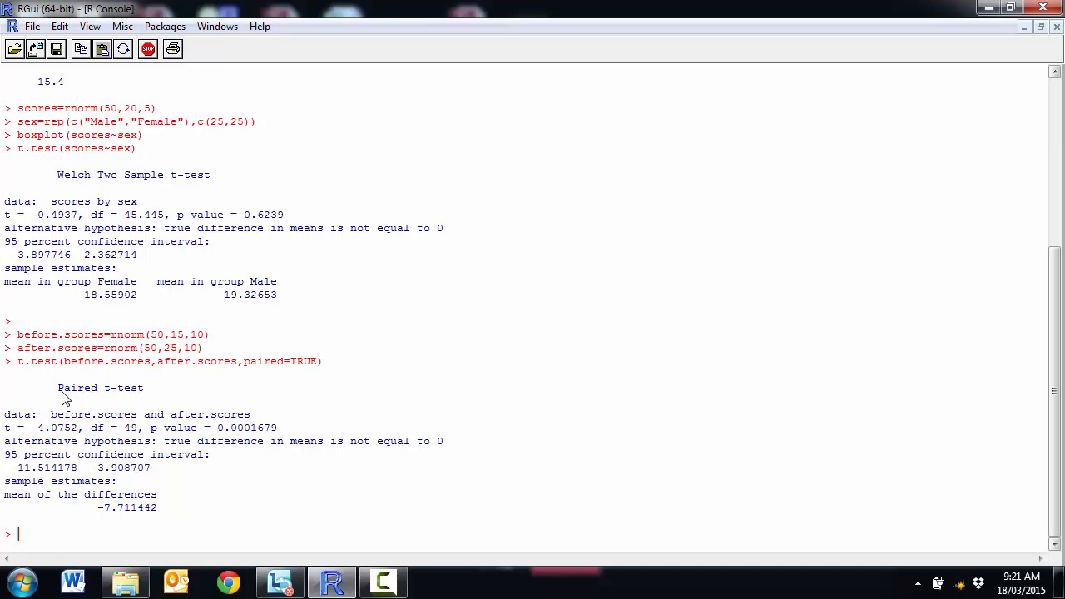
mouse_move(141, 398)
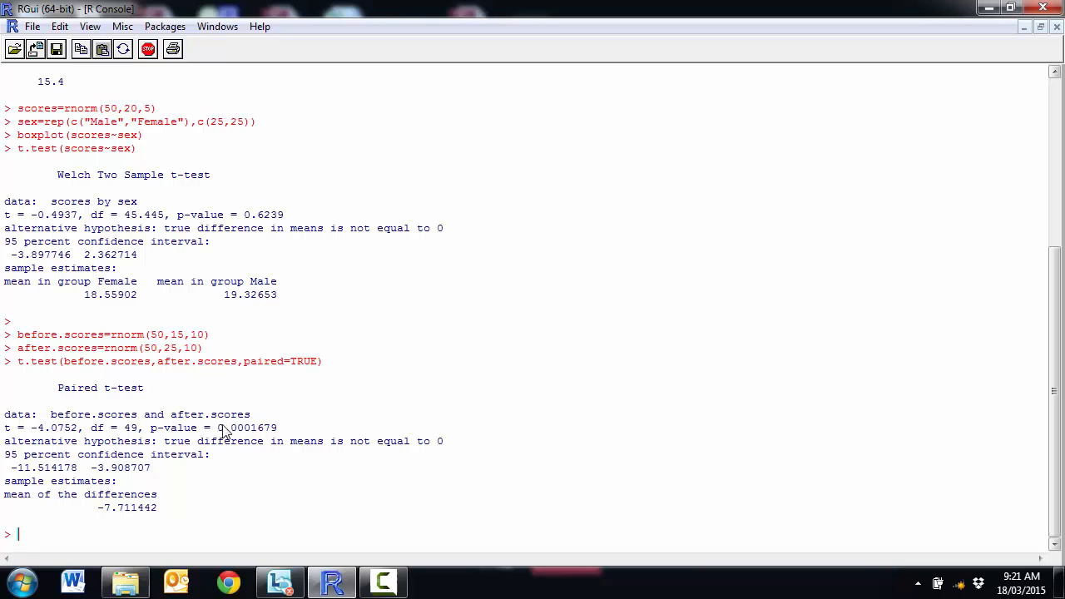
mouse_move(181, 290)
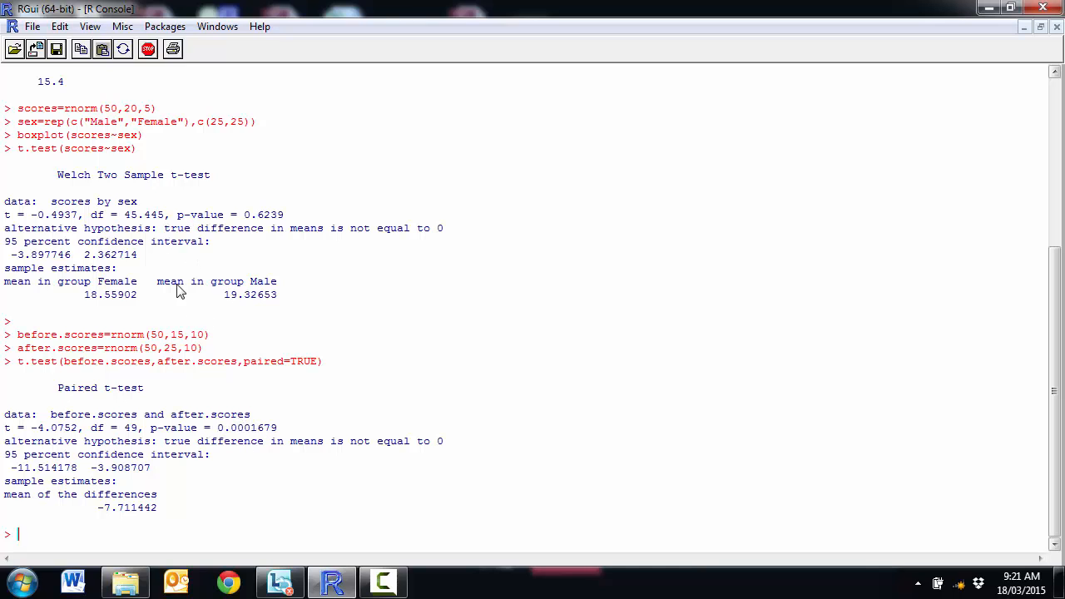
mouse_move(176, 355)
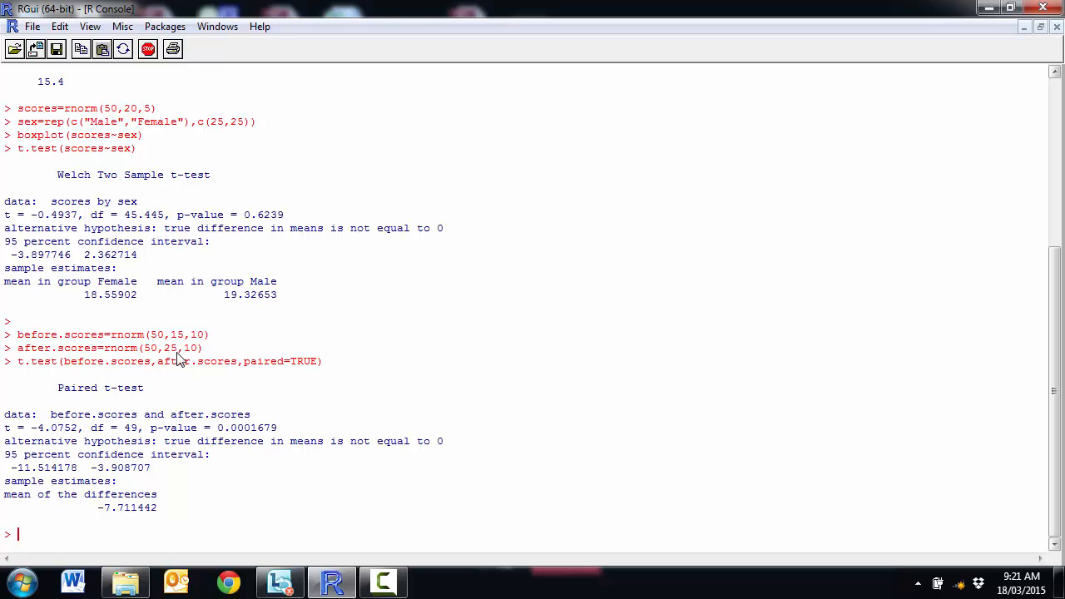
mouse_move(177, 356)
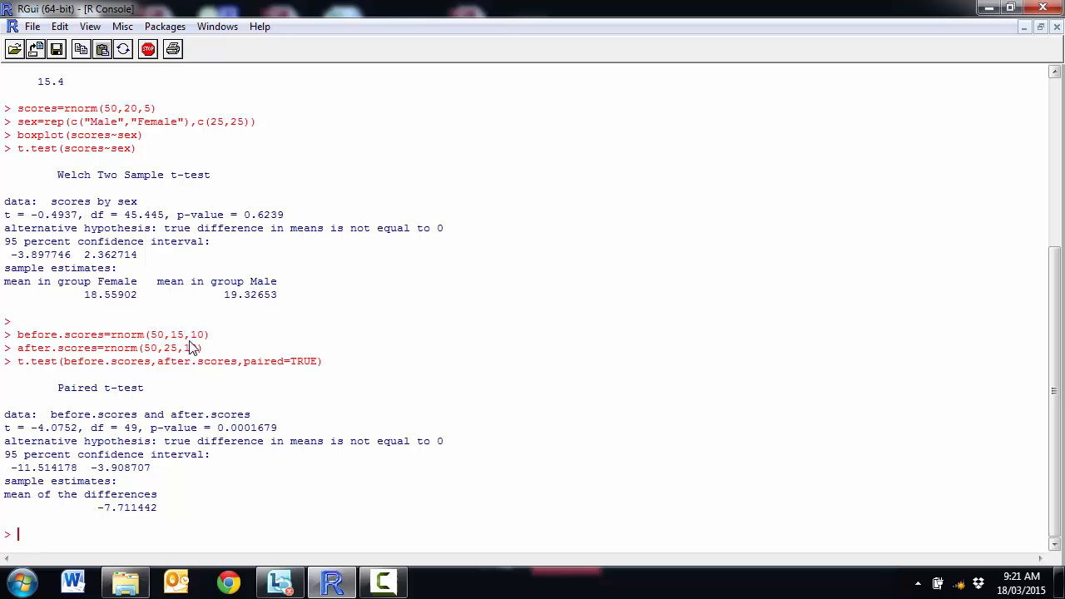
mouse_move(127, 492)
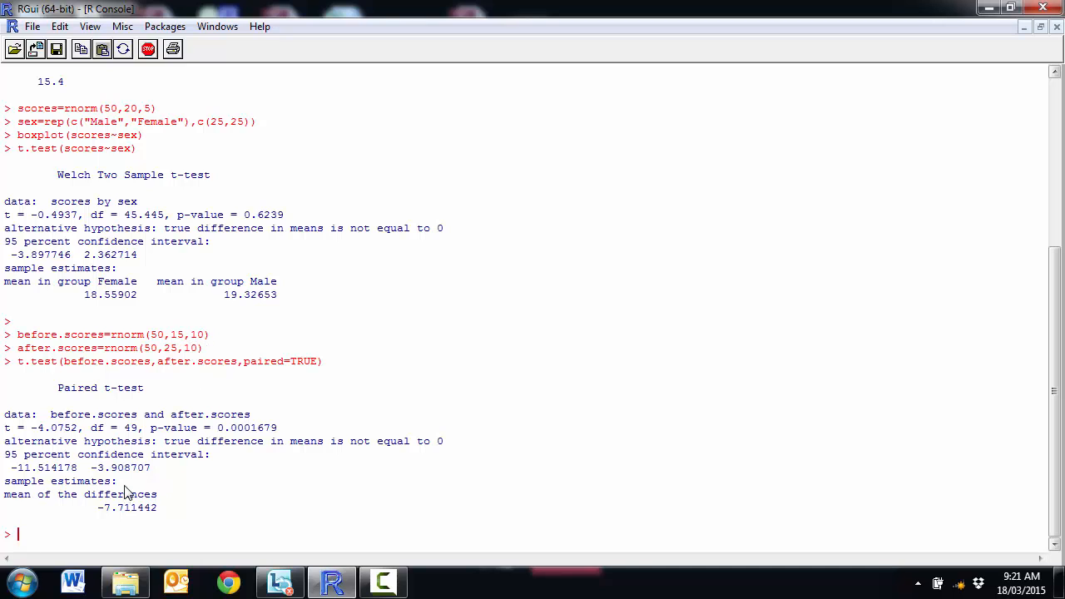
mouse_move(108, 480)
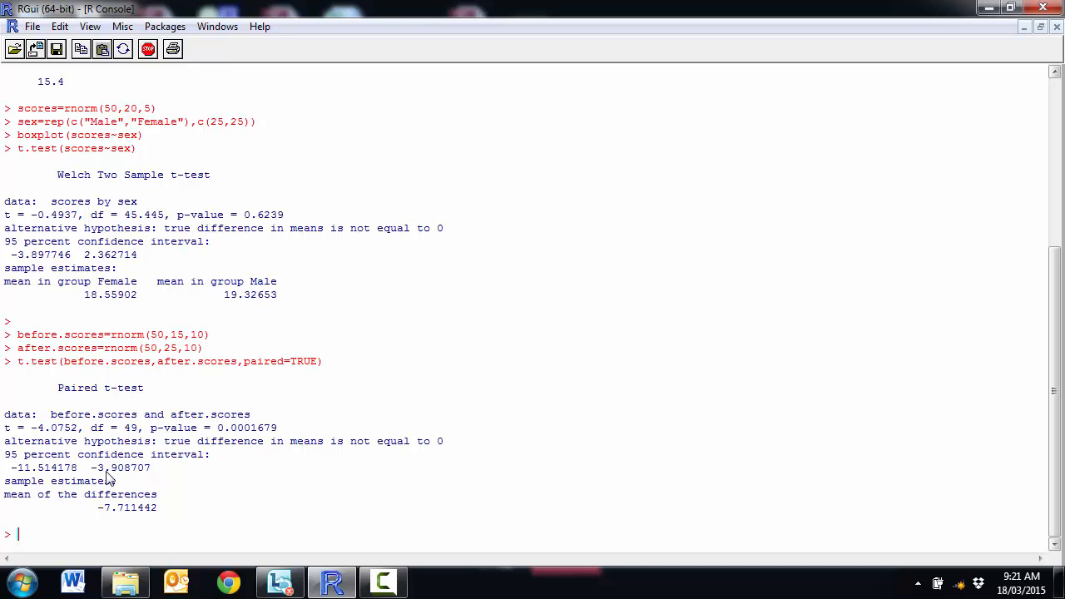
mouse_move(141, 495)
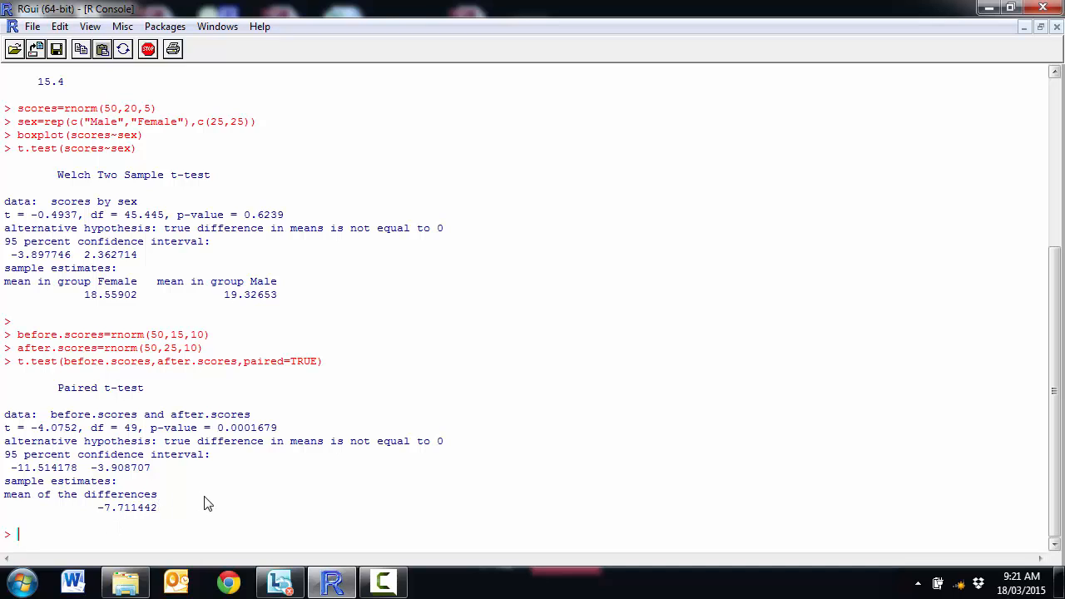
mouse_move(242, 499)
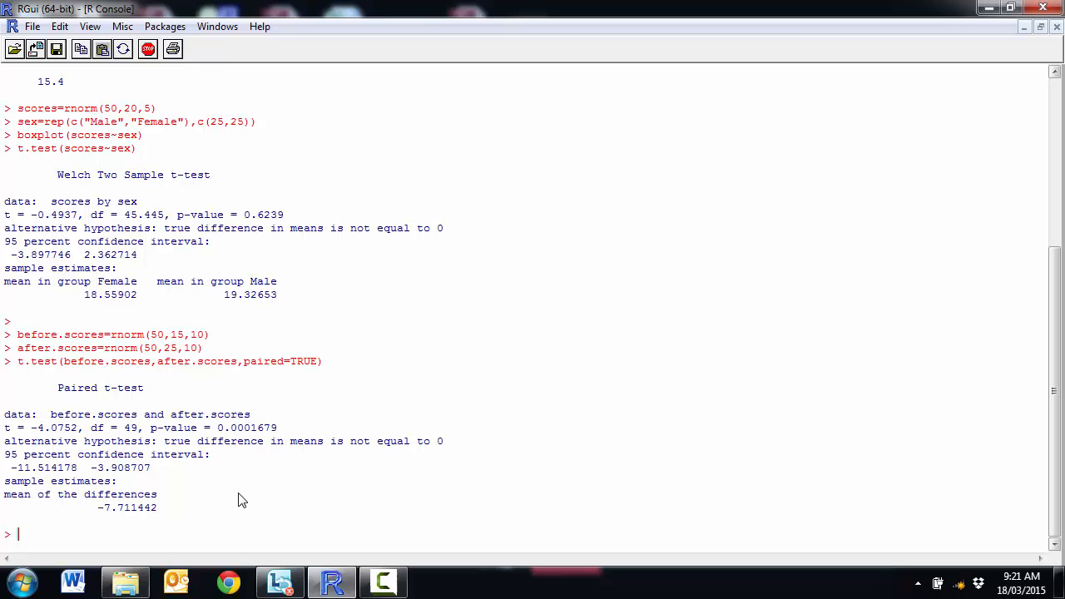